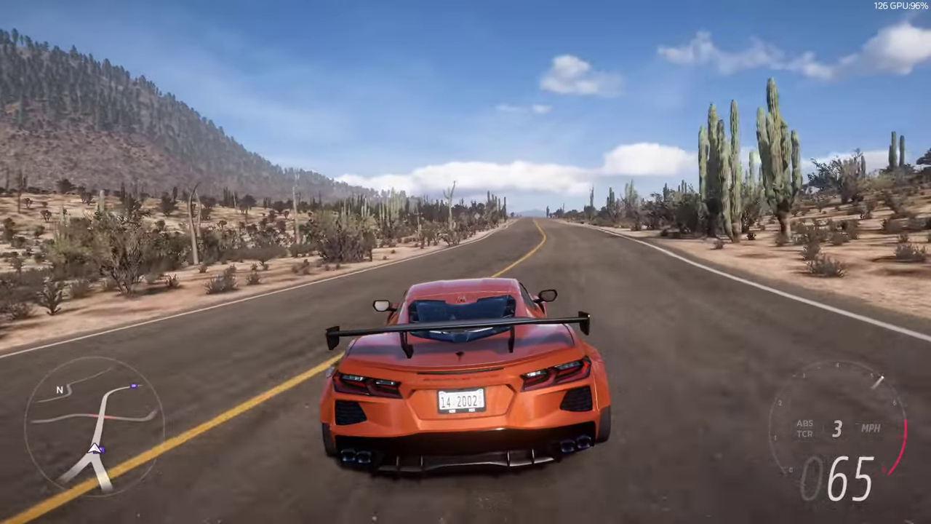
# - Switch the Power & battery power mode to Best performance
pyautogui.press('w')
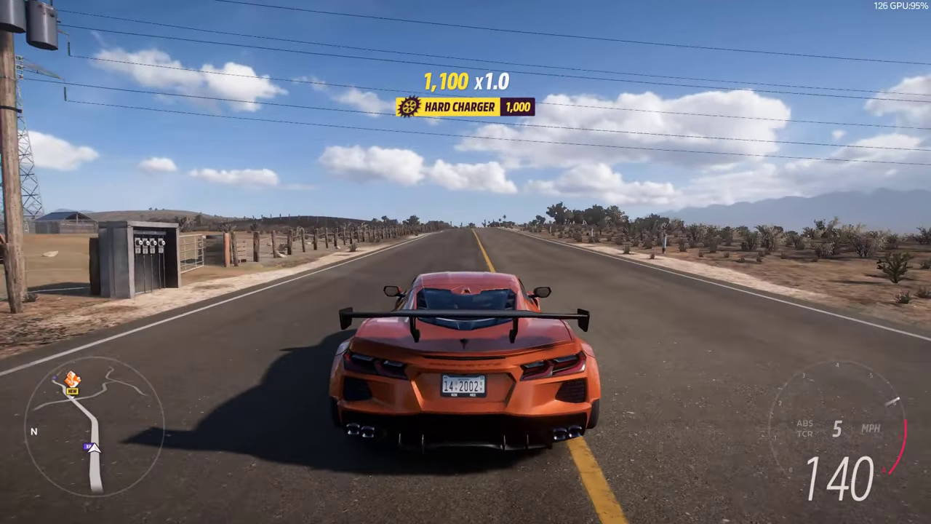
pyautogui.click(359, 508)
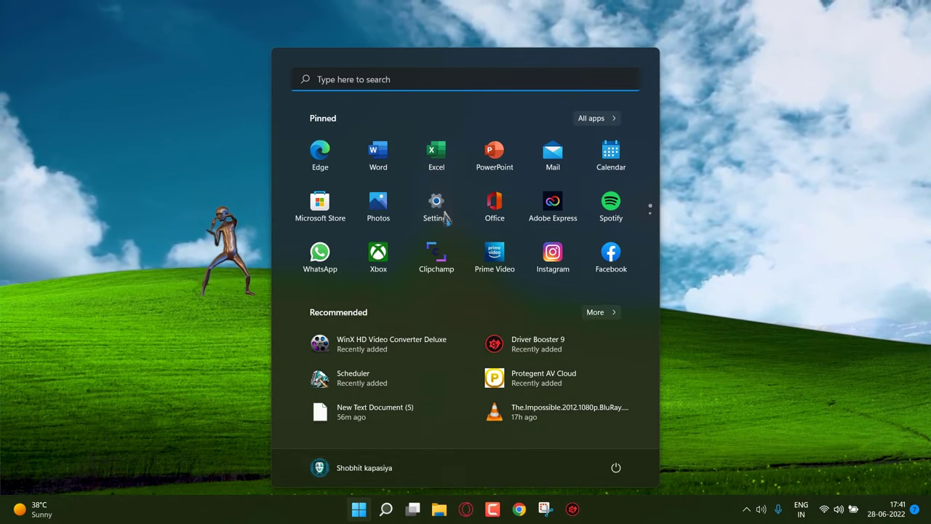
pyautogui.click(436, 200)
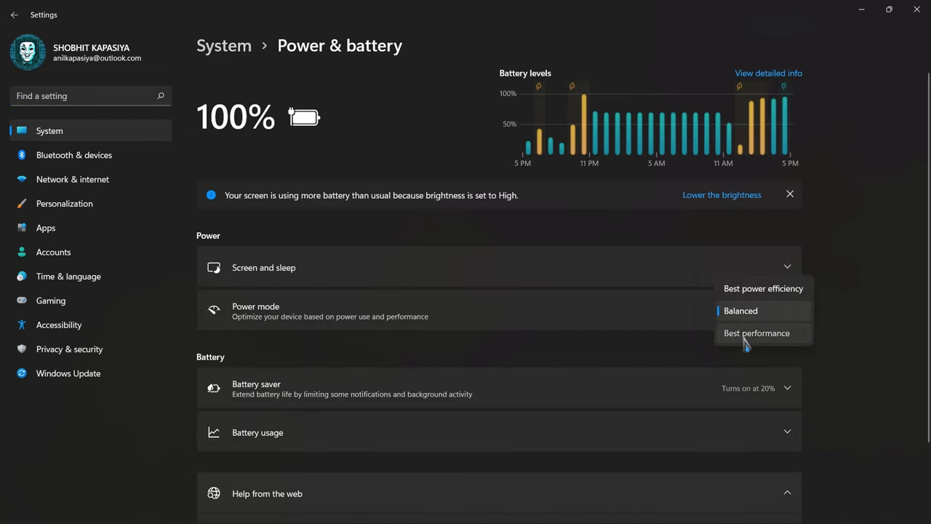
pyautogui.click(757, 332)
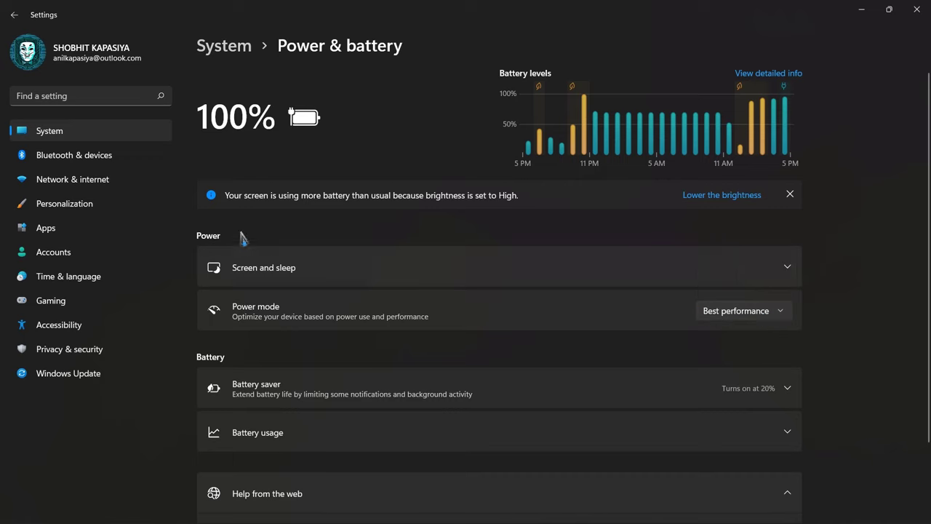
# - Uninstall Adobe Animate 2020 from the installed apps list, choosing No, keep for its preferences
pyautogui.click(46, 227)
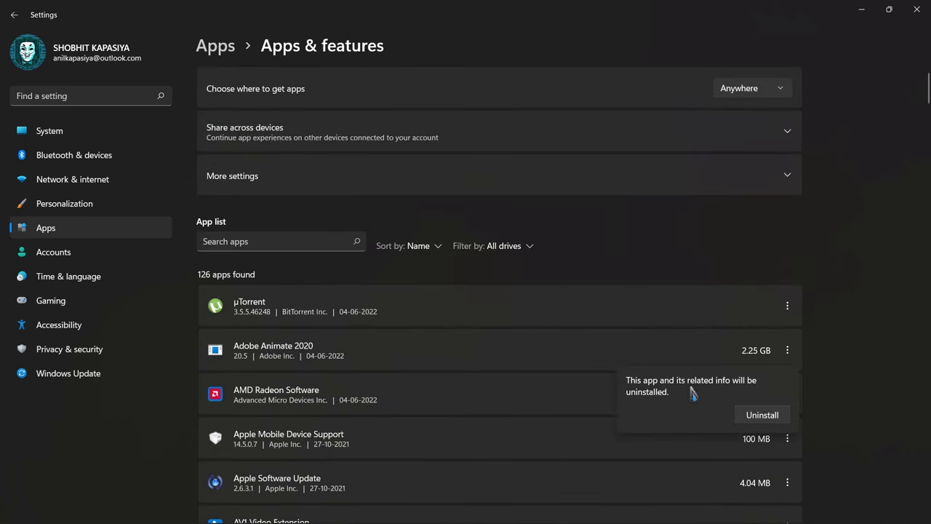
pyautogui.click(762, 414)
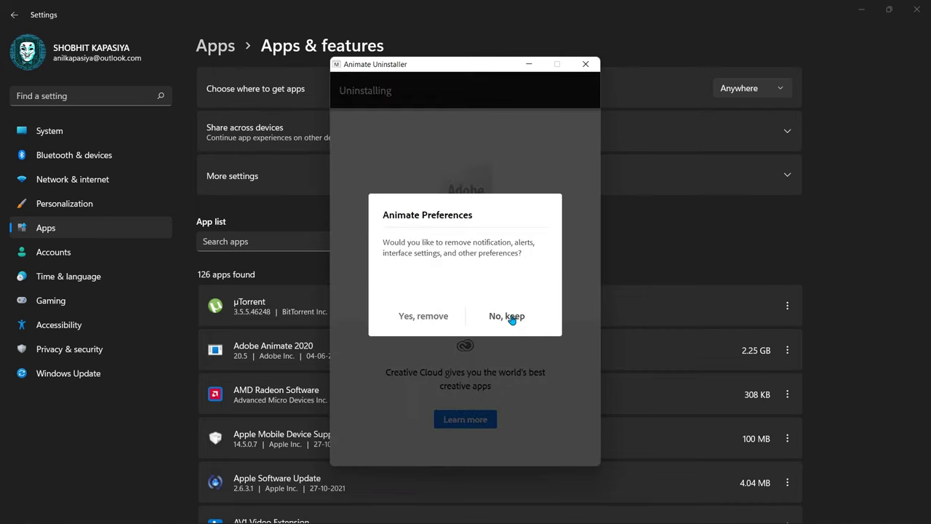
pyautogui.click(506, 316)
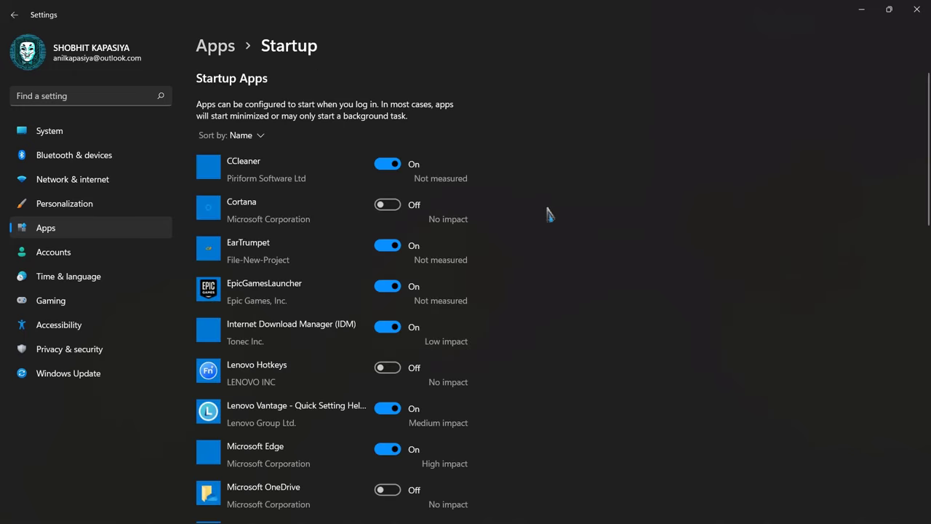
# - Turn off CCleaner and other unneeded startup apps while scrolling the Startup list
pyautogui.click(388, 163)
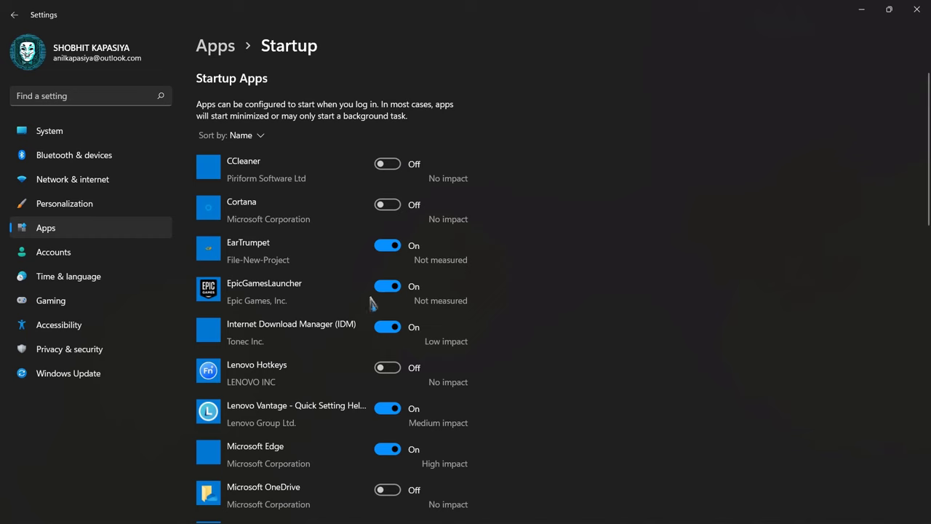
pyautogui.scroll(-3)
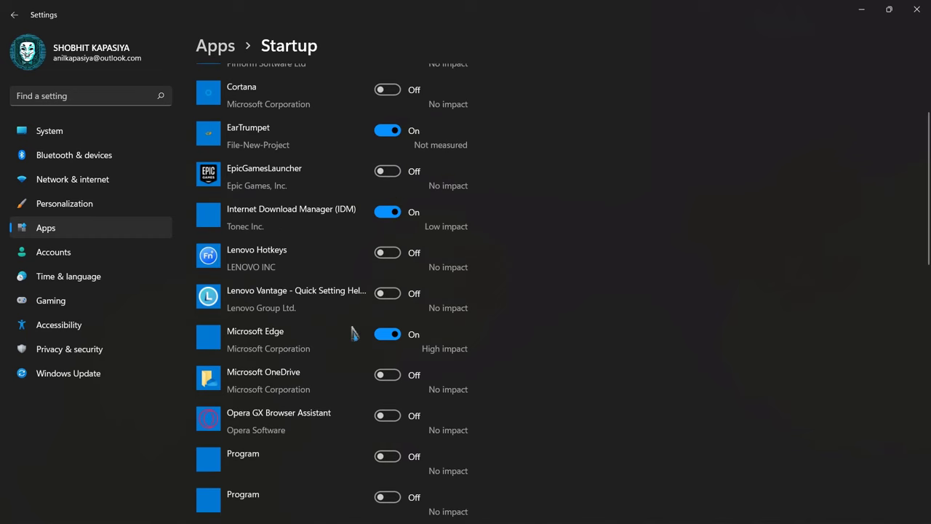
pyautogui.scroll(-3)
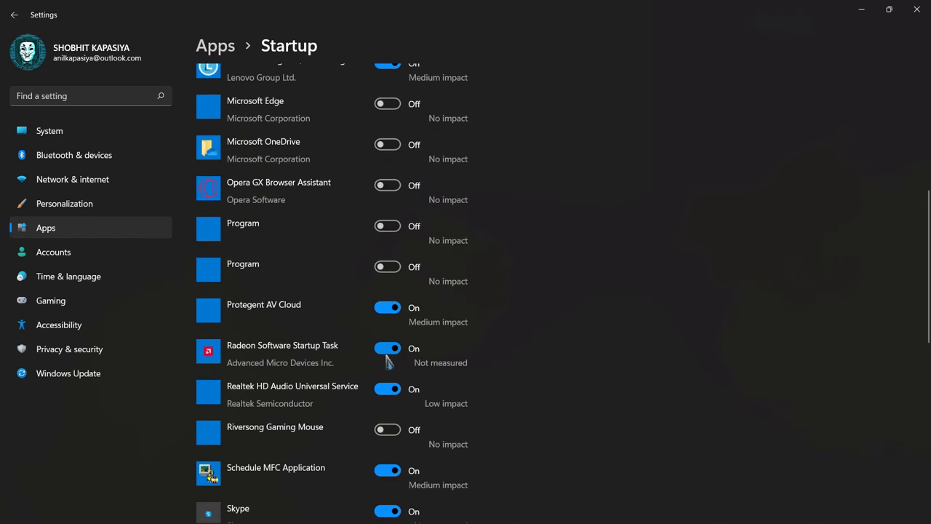
pyautogui.scroll(-3)
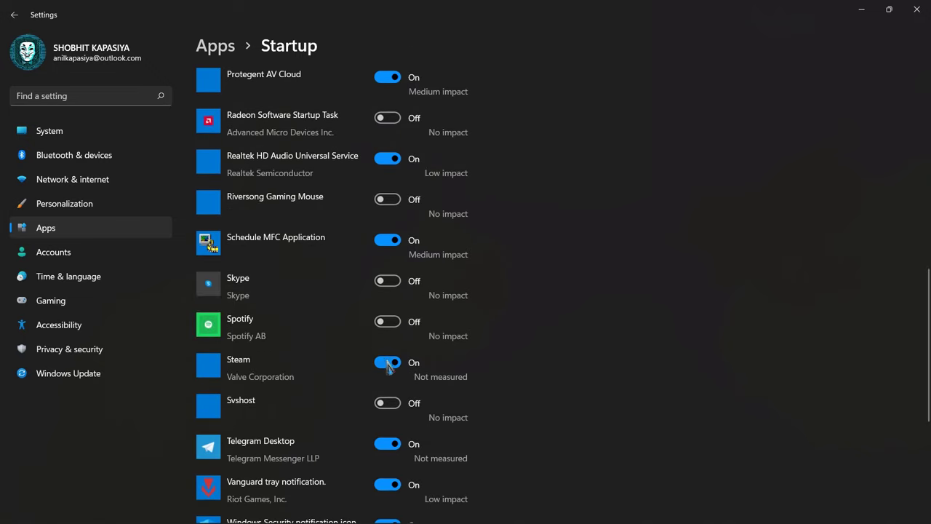
pyautogui.scroll(-3)
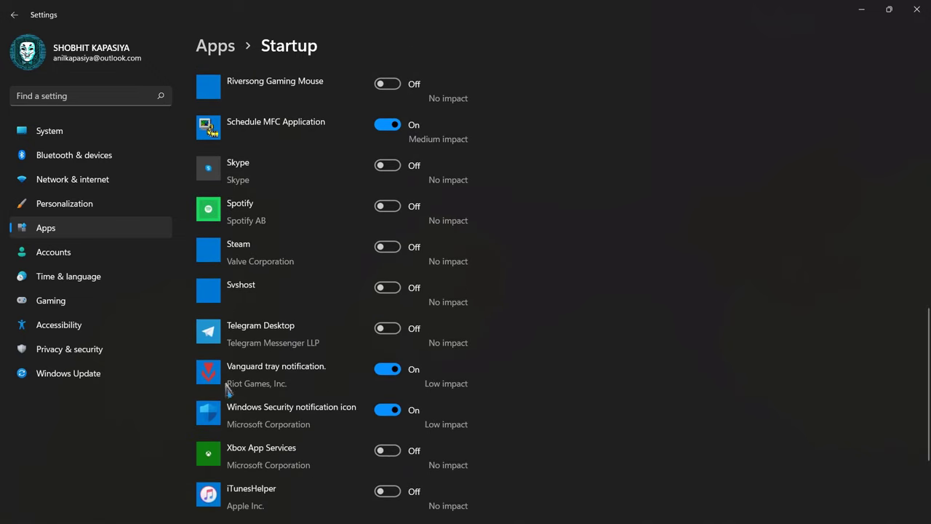
pyautogui.scroll(-3)
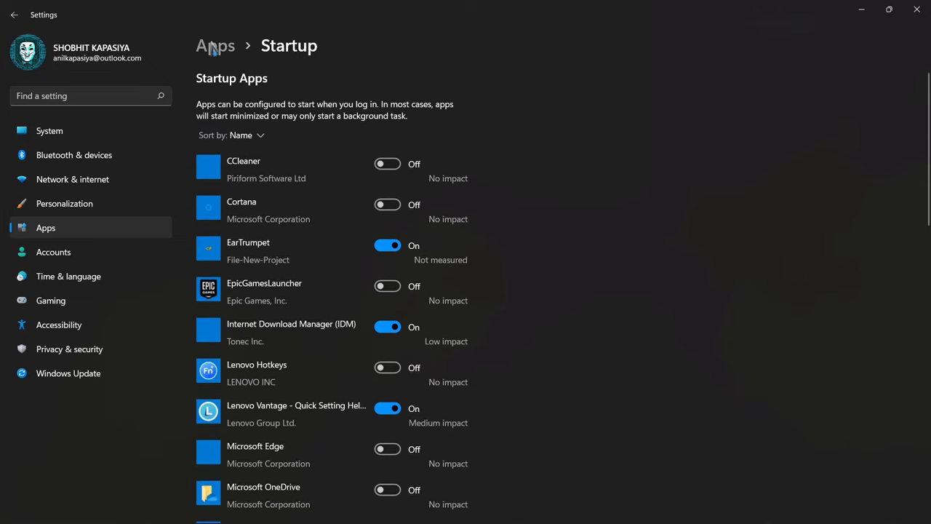
# - Toggle the Game Mode switch off, keeping the Xbox Game Bar controller shortcut off
pyautogui.click(50, 300)
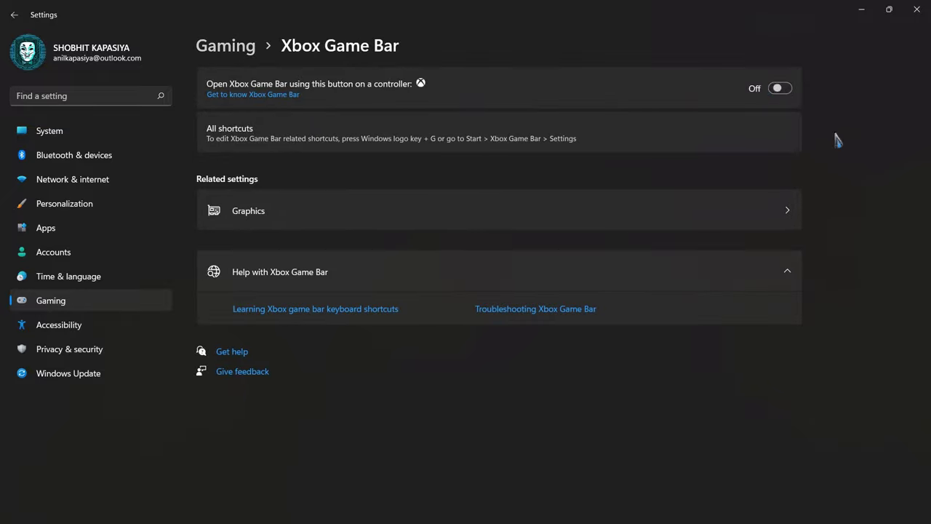
pyautogui.click(14, 14)
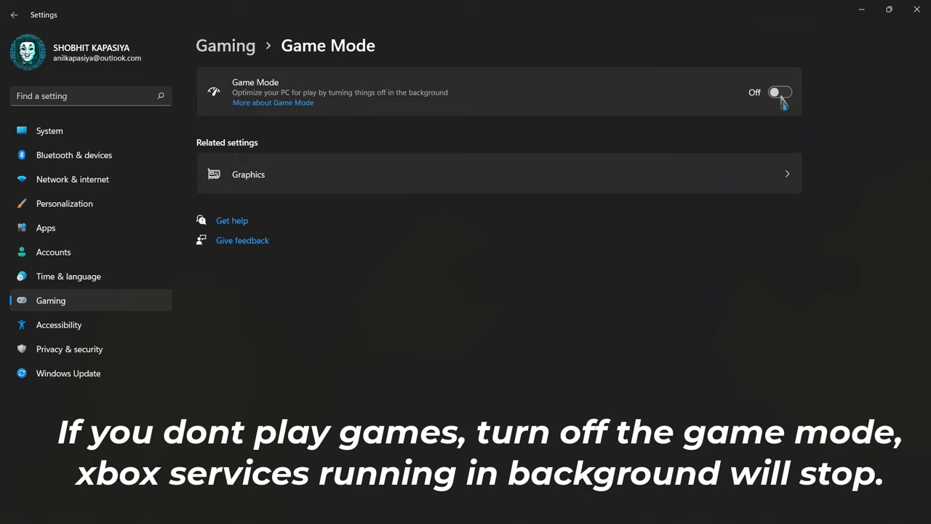
pyautogui.click(780, 91)
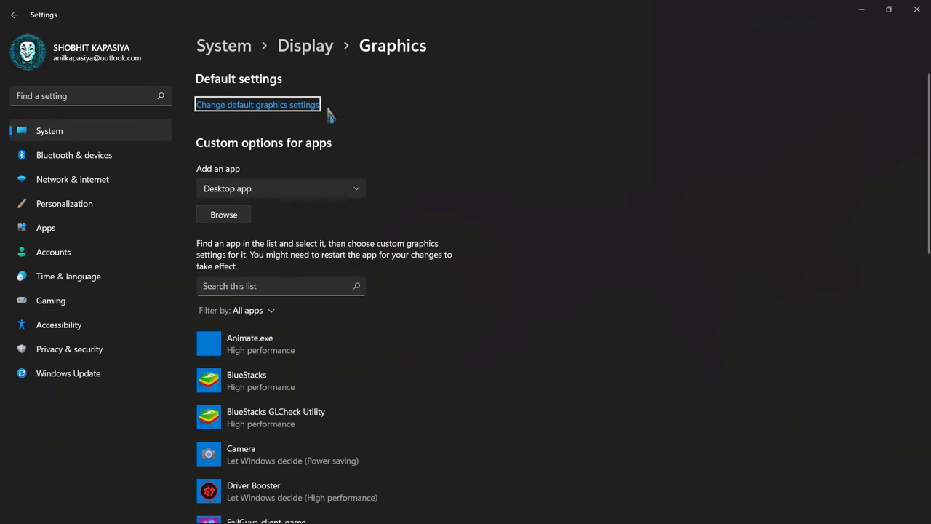
pyautogui.moveTo(488, 288)
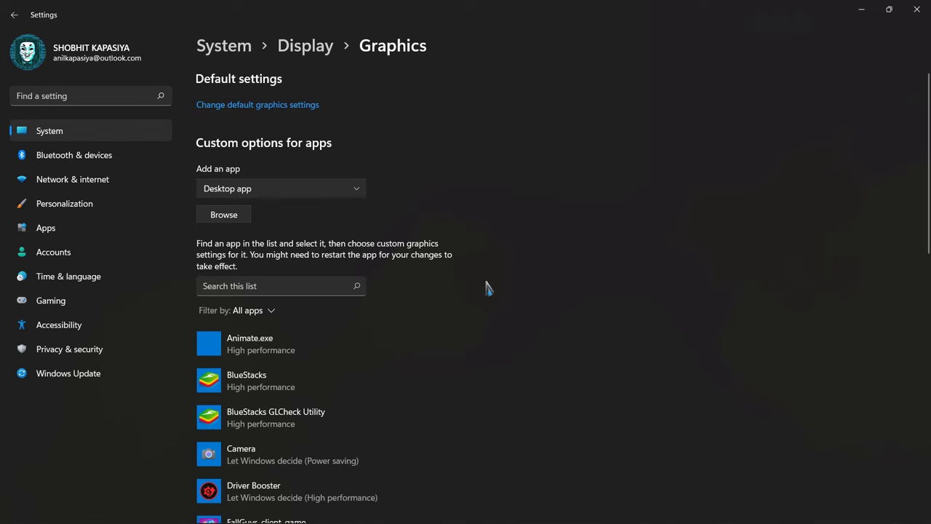
# - Open Change default graphics settings and flip the hardware-accelerated GPU scheduling toggle
pyautogui.scroll(-3)
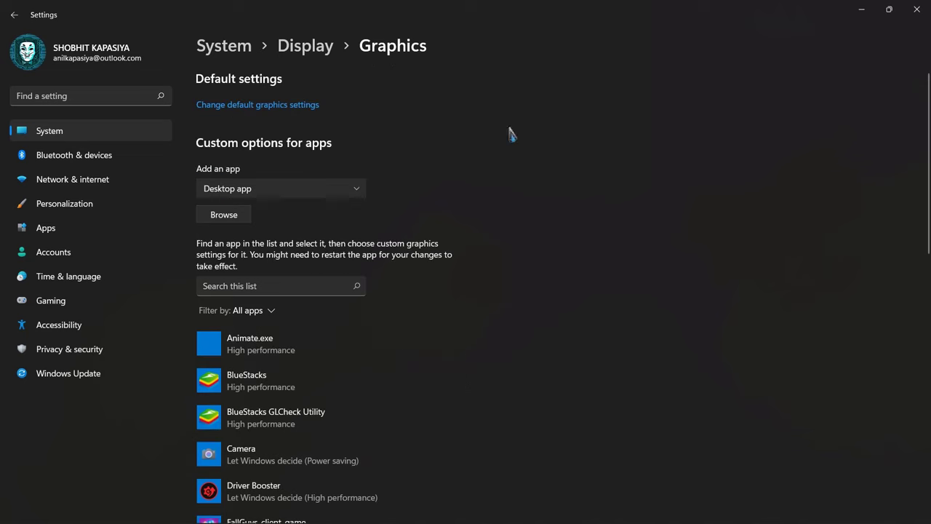
pyautogui.click(257, 104)
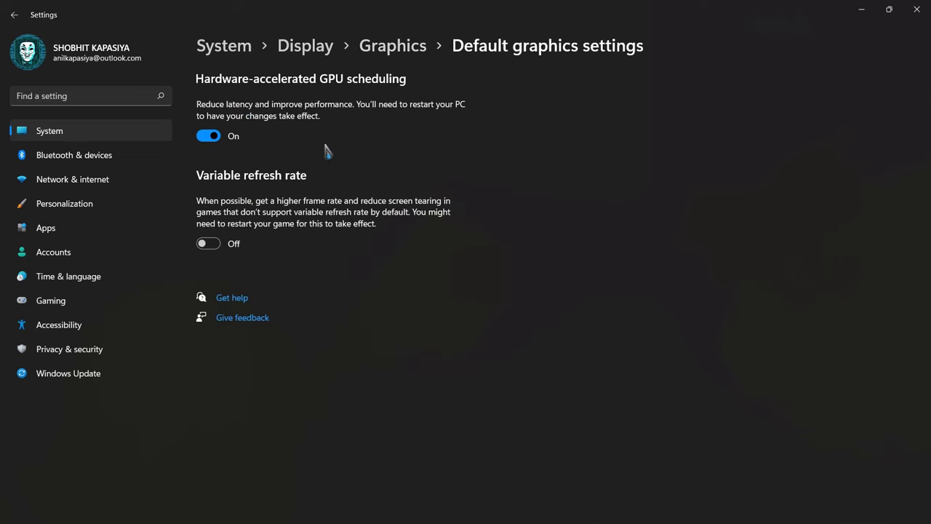
pyautogui.moveTo(208, 136)
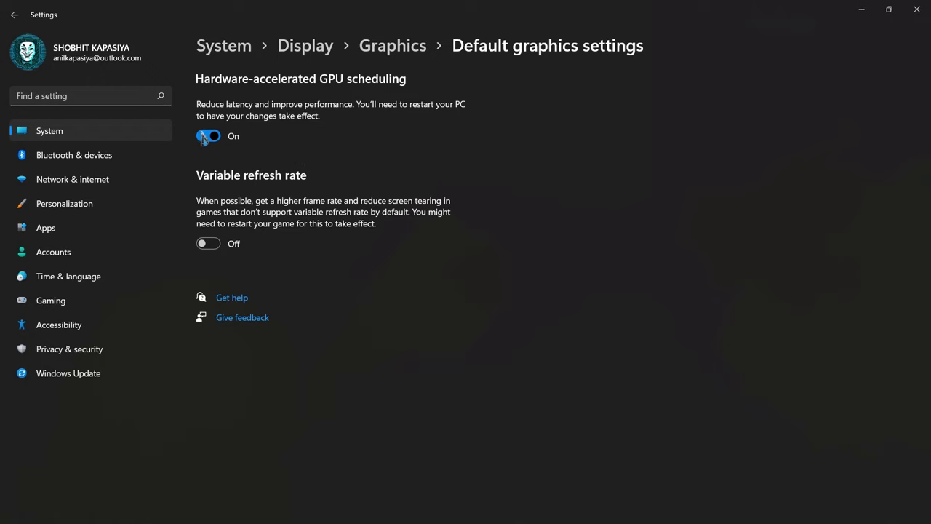
pyautogui.click(358, 509)
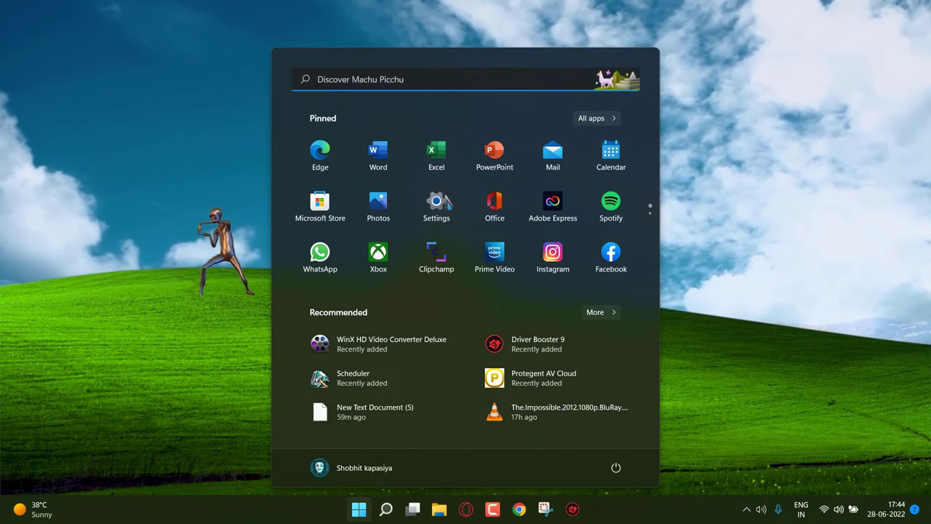
# - Search 'transparency effects' and switch off both Transparency effects and Animation effects
pyautogui.write('transparency effects')
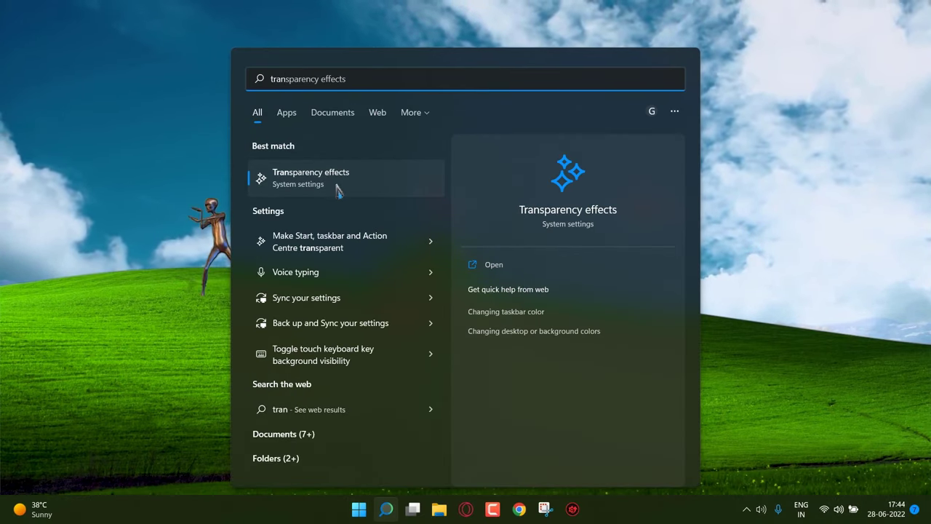
pyautogui.click(310, 177)
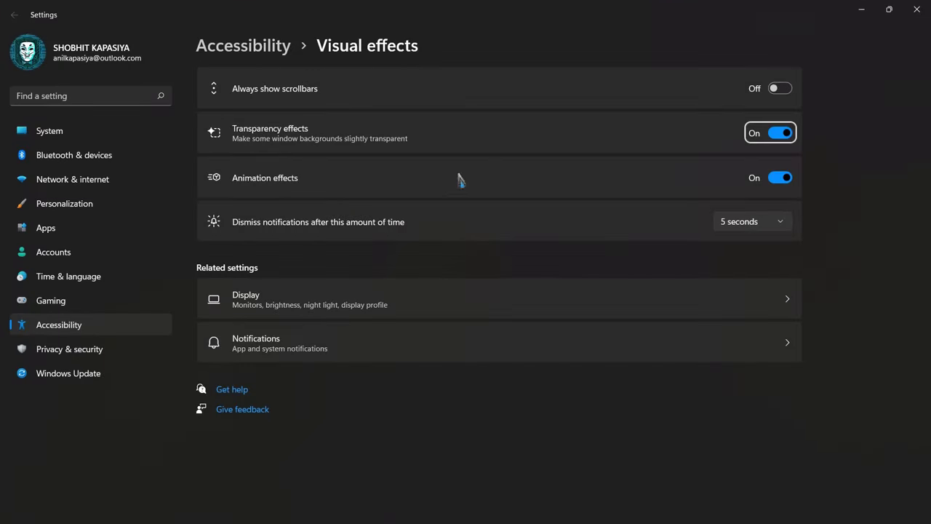
pyautogui.click(778, 133)
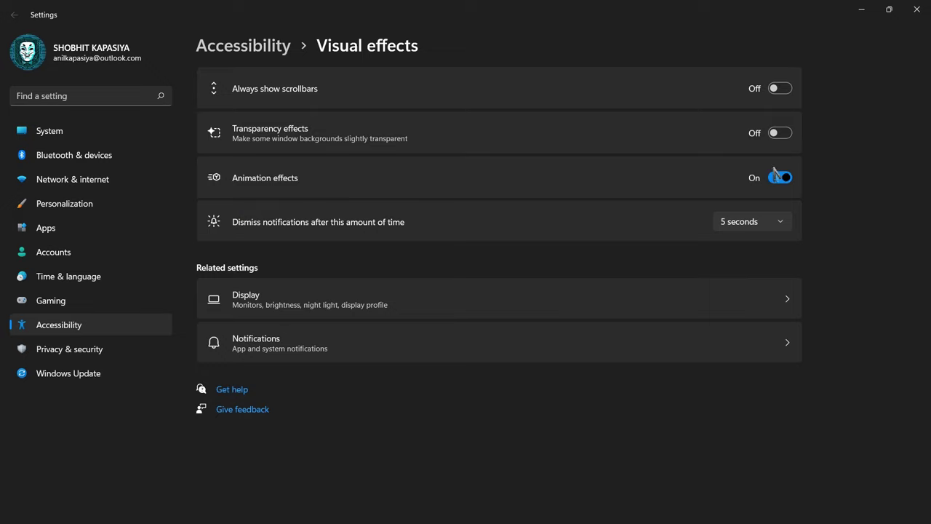
pyautogui.click(779, 178)
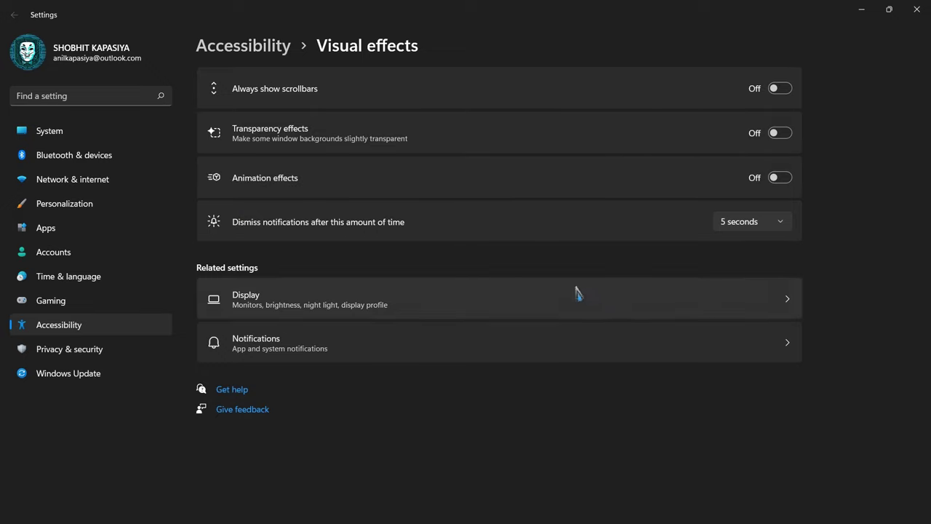
pyautogui.moveTo(924, 37)
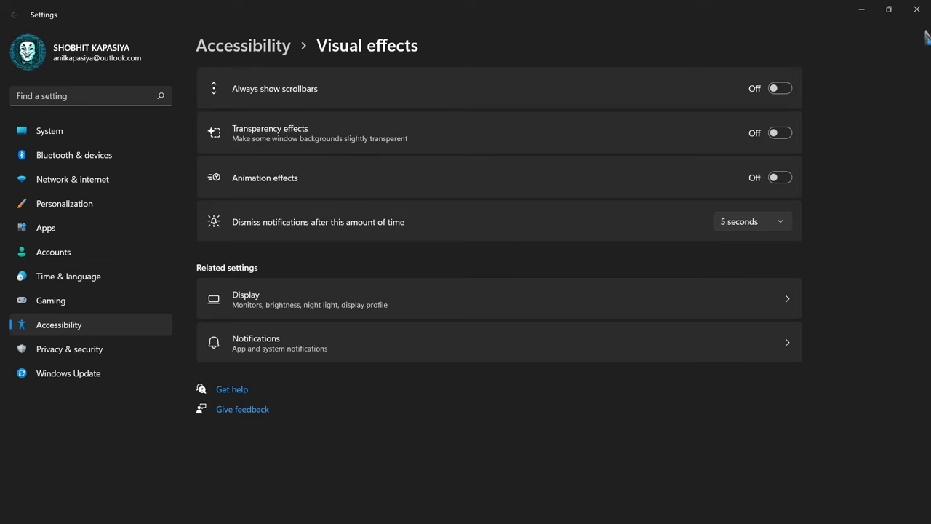
pyautogui.click(69, 374)
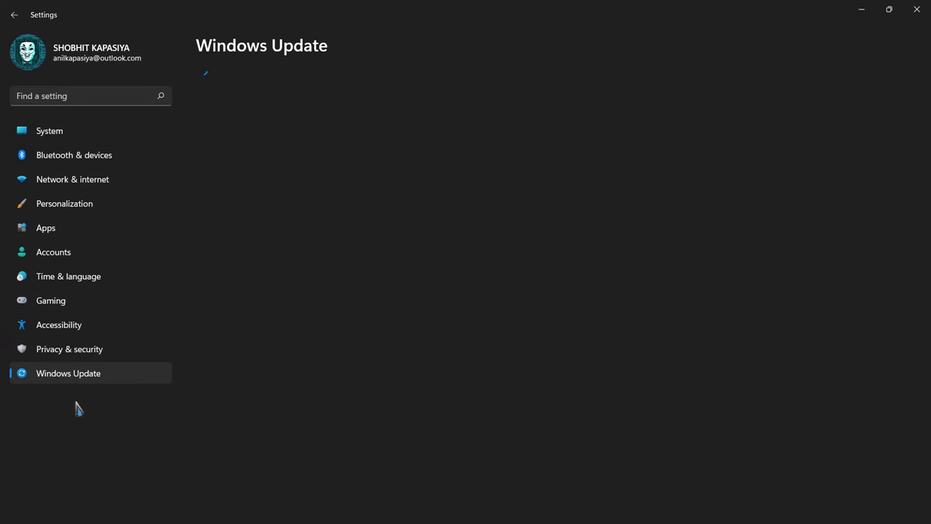
# - Run Check for updates on the Windows Update page
pyautogui.click(761, 100)
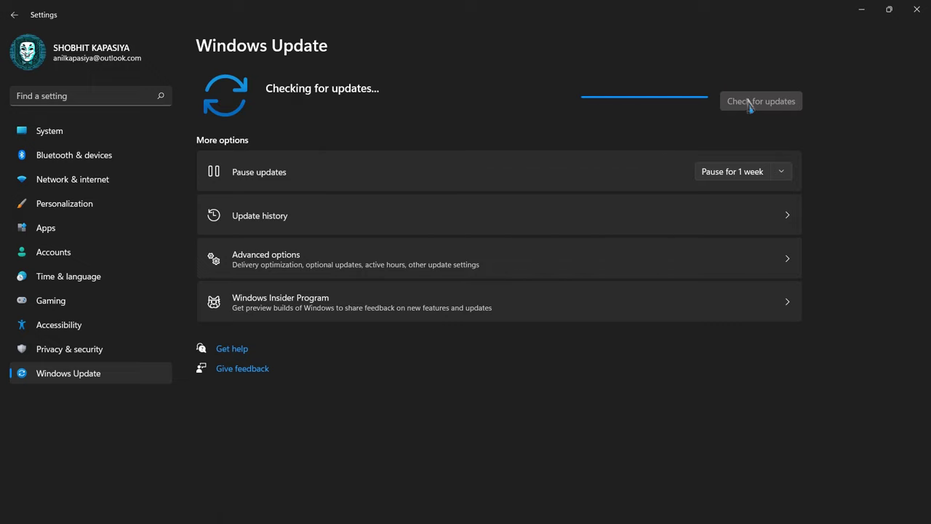
pyautogui.click(761, 101)
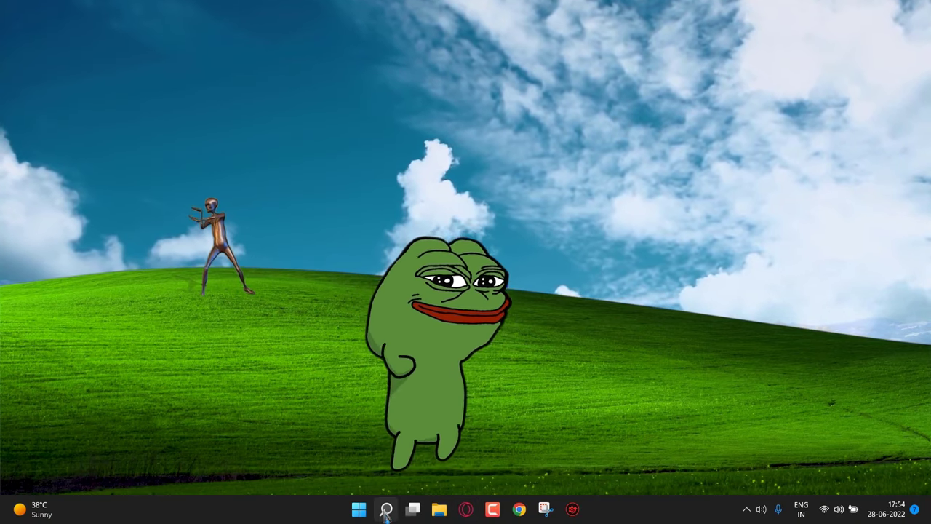
# - Apply 'Adjust for best performance' with thumbnails and smooth screen-font edges kept ticked
pyautogui.click(386, 509)
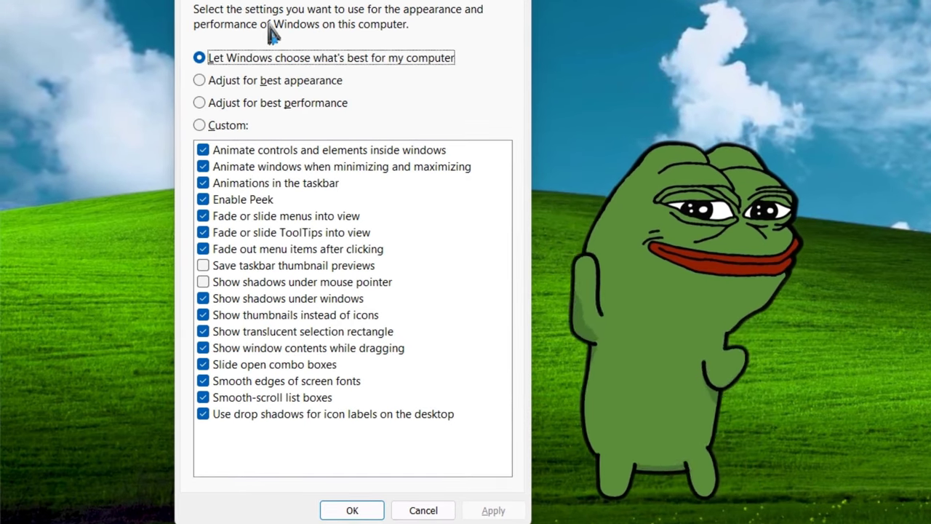
pyautogui.click(200, 102)
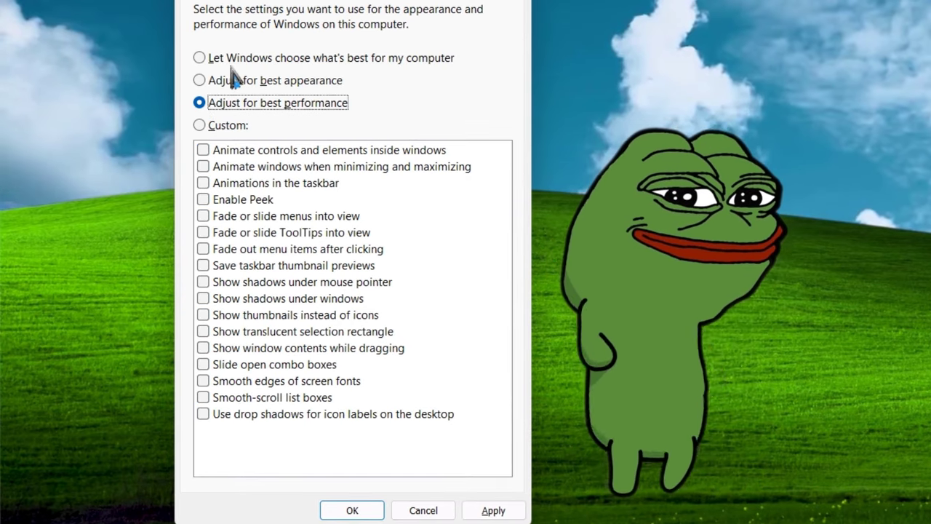
pyautogui.click(203, 314)
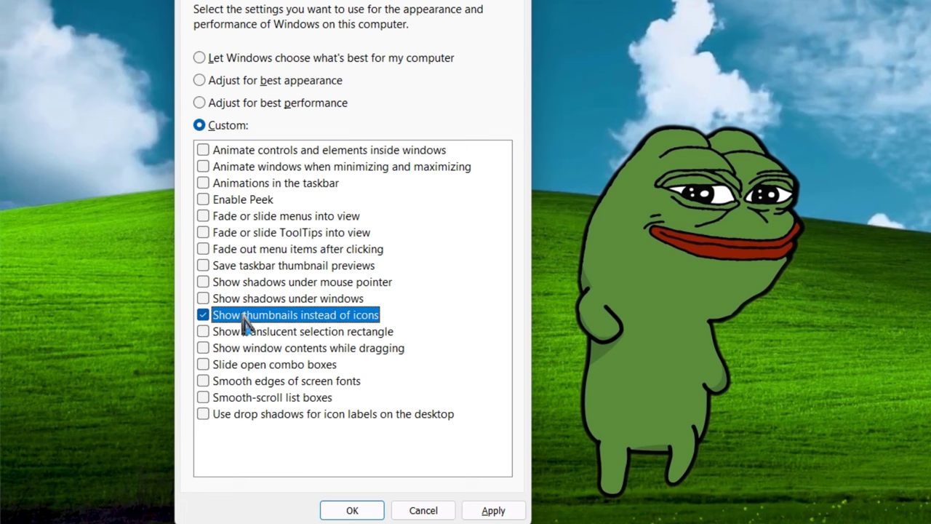
pyautogui.moveTo(259, 389)
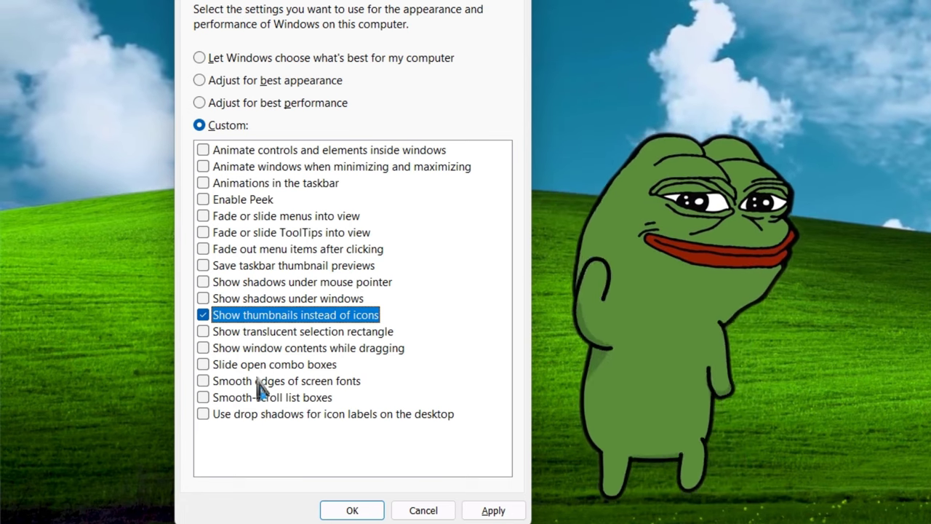
pyautogui.click(203, 380)
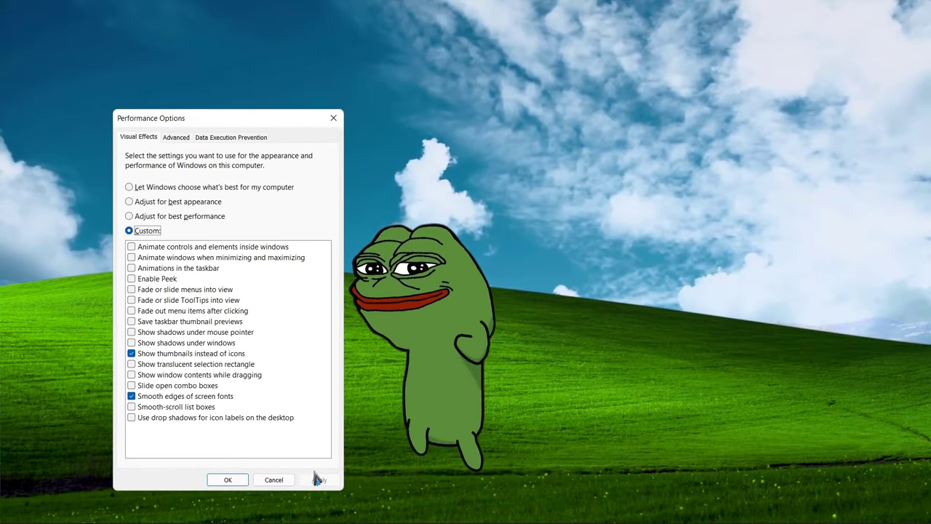
pyautogui.click(358, 508)
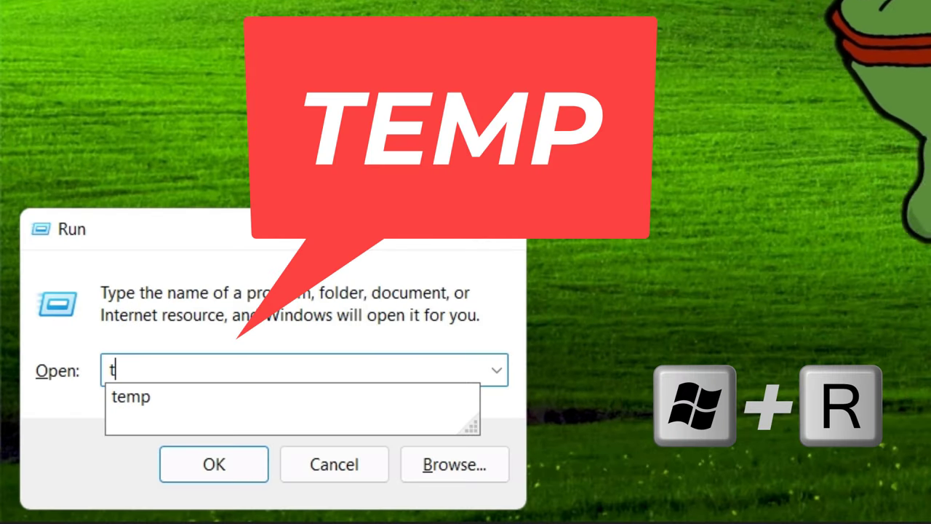
# - Delete all files in the 'temp' and '%temp%' folders, skipping files in use
pyautogui.write('emp')
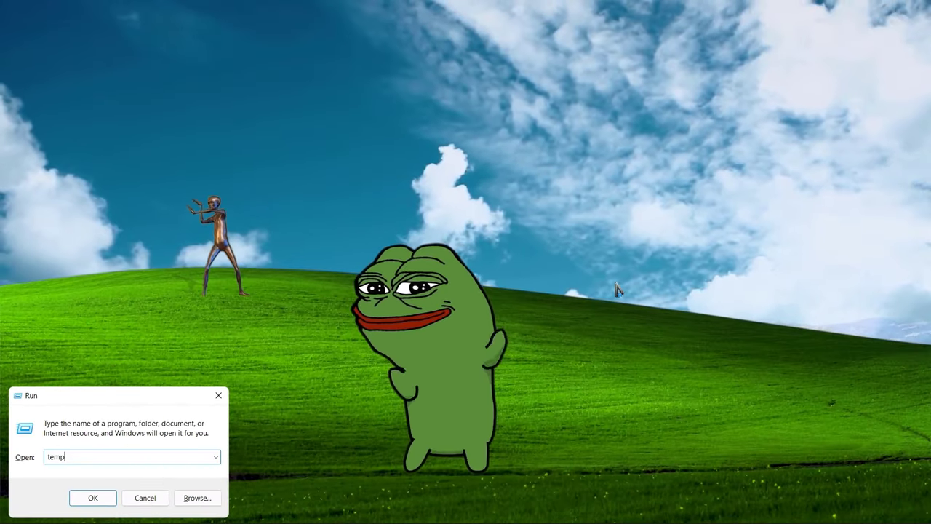
pyautogui.click(93, 498)
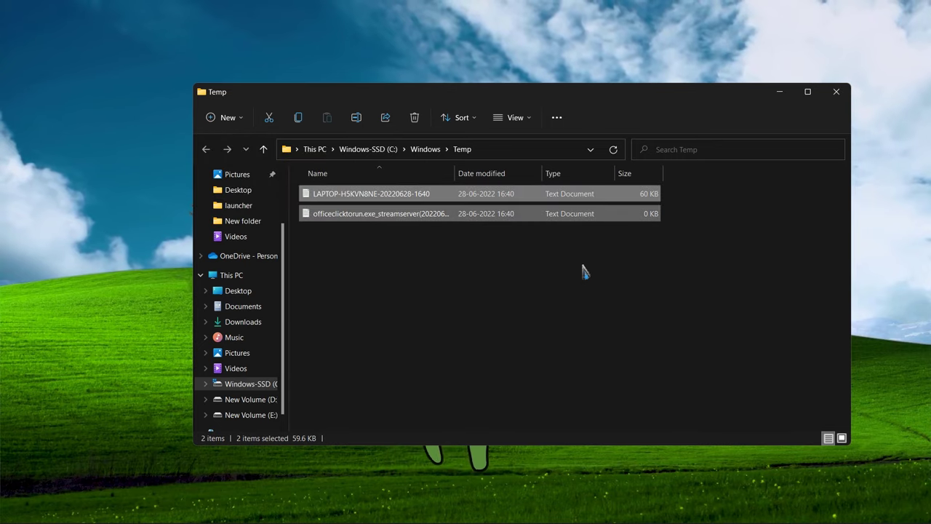
pyautogui.press('win+r')
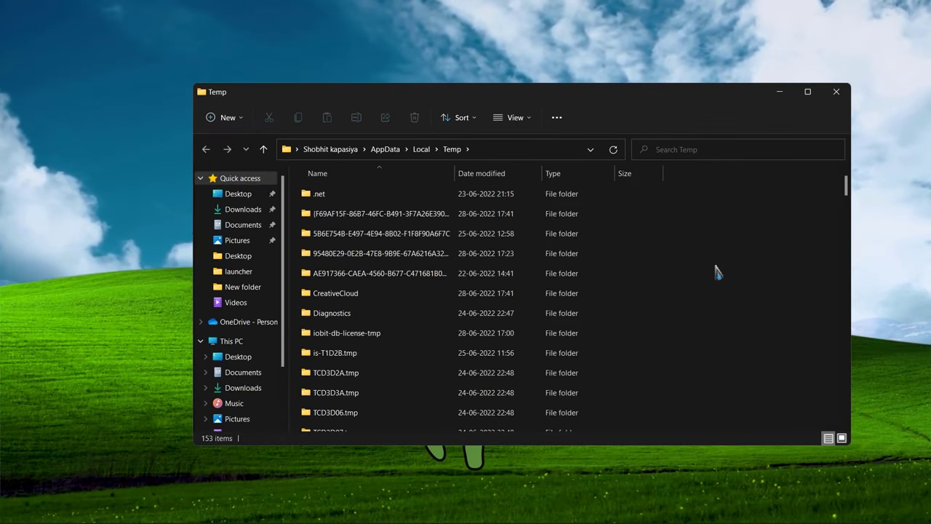
pyautogui.click(414, 117)
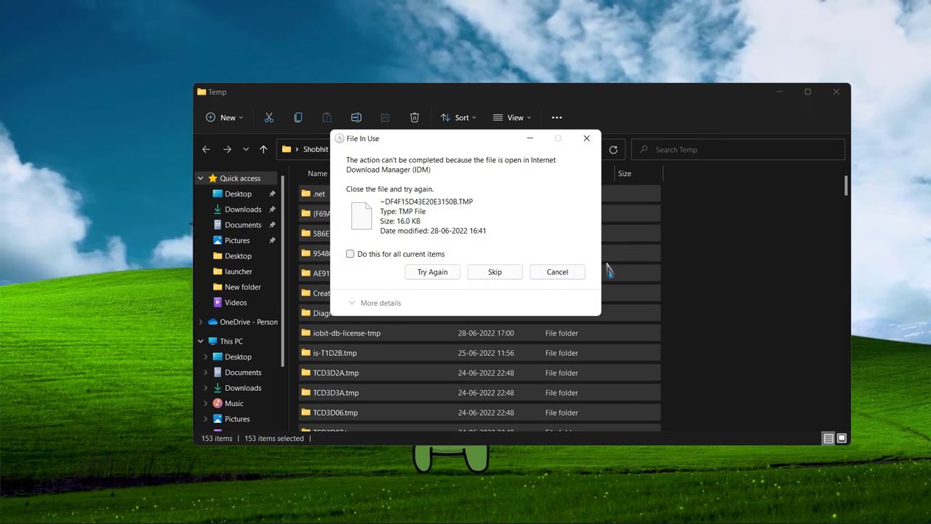
pyautogui.click(495, 272)
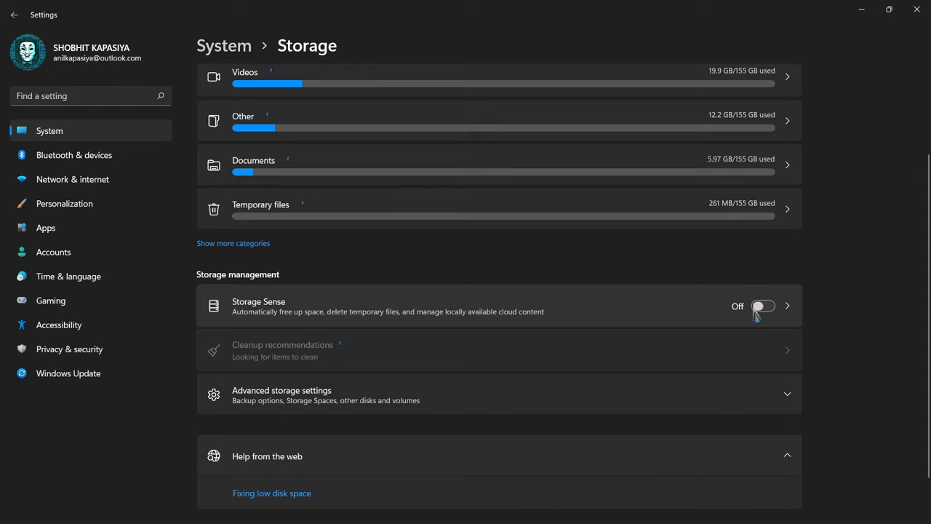
# - Enable Storage Sense and clean up Recycle Bin, diagnostic files and offline webpages (1.61 GB)
pyautogui.click(763, 306)
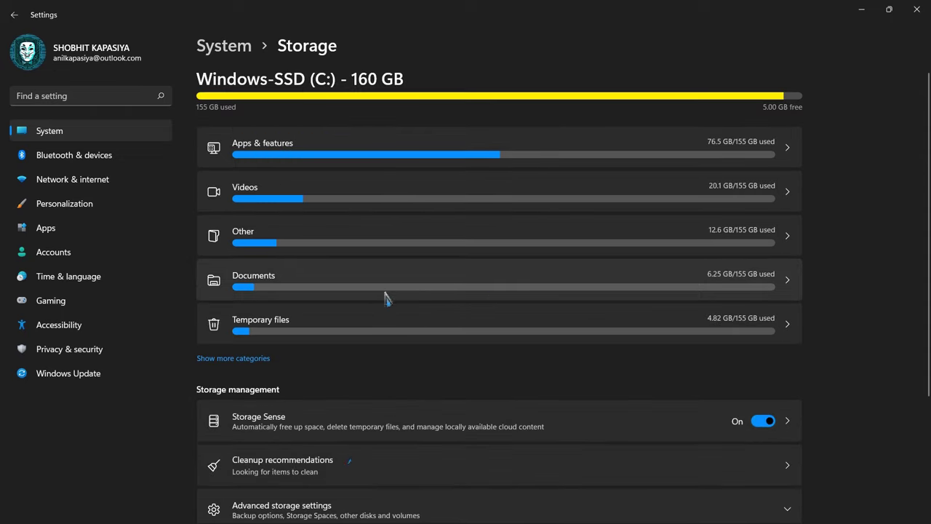
pyautogui.scroll(-3)
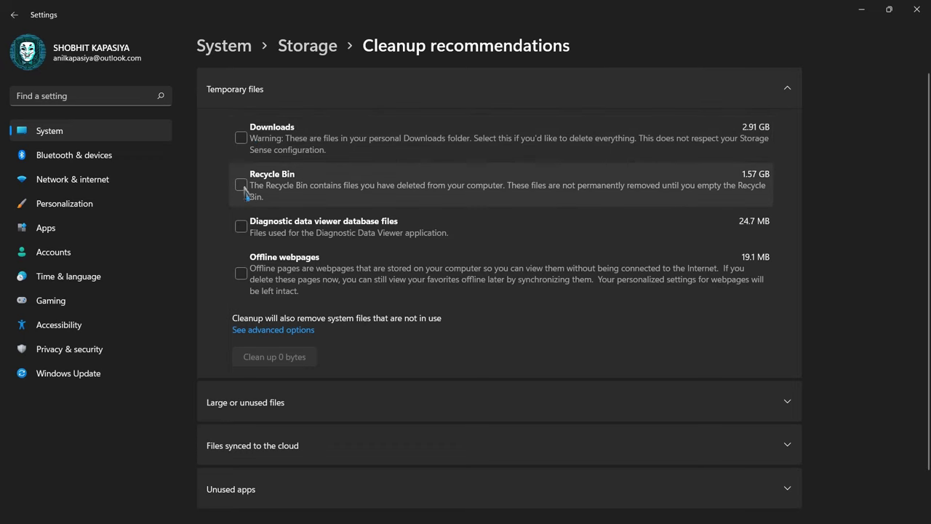
pyautogui.click(241, 184)
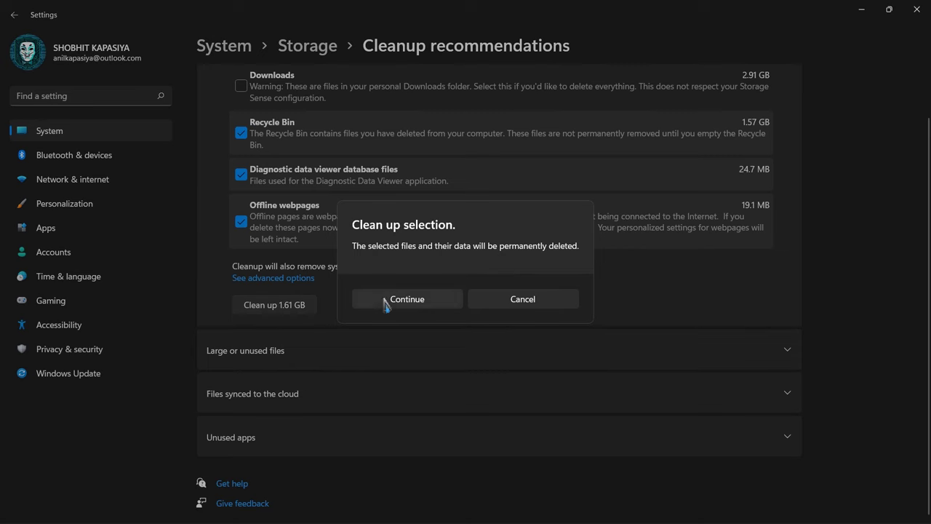
pyautogui.click(406, 299)
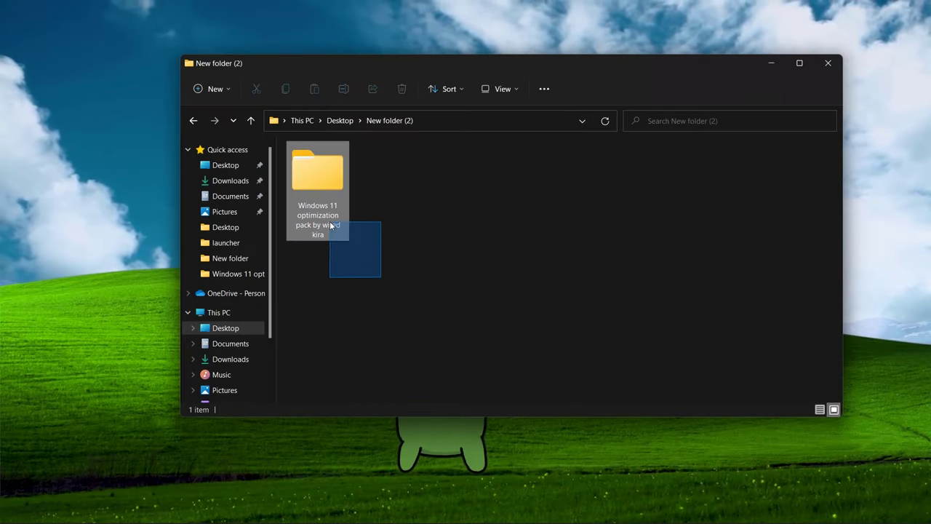
# - Select the 'Windows 11 optimization pack by wired kira' folder and open it from its context menu
pyautogui.click(317, 171)
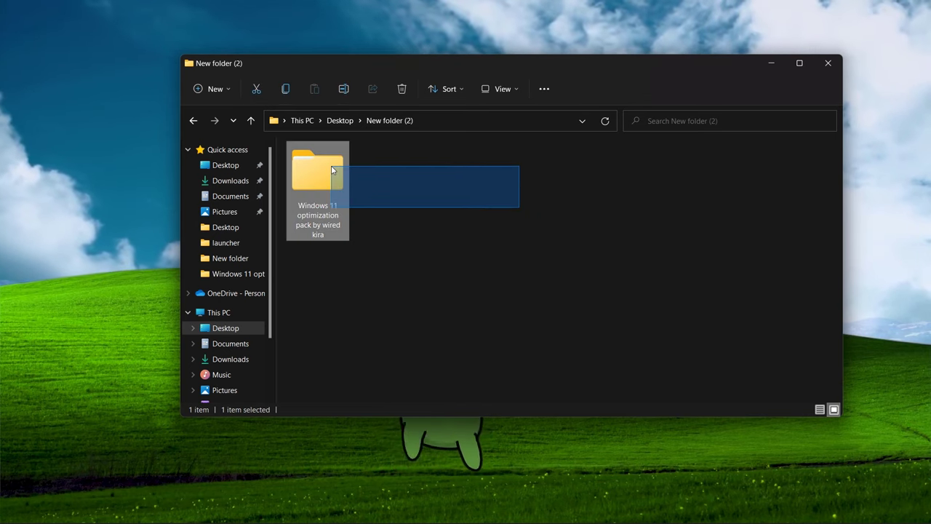
pyautogui.rightClick(527, 298)
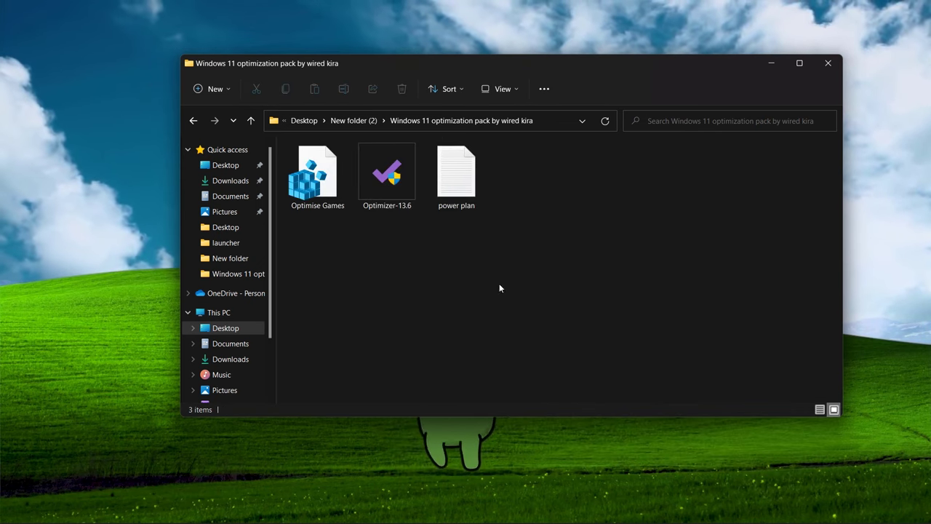
# - Open the power plan file and run powercfg -duplicatescheme e9a42b02-d5df-448d-aa00-03f14749eb61 as administrator
pyautogui.doubleClick(456, 175)
pyautogui.write('cmd')
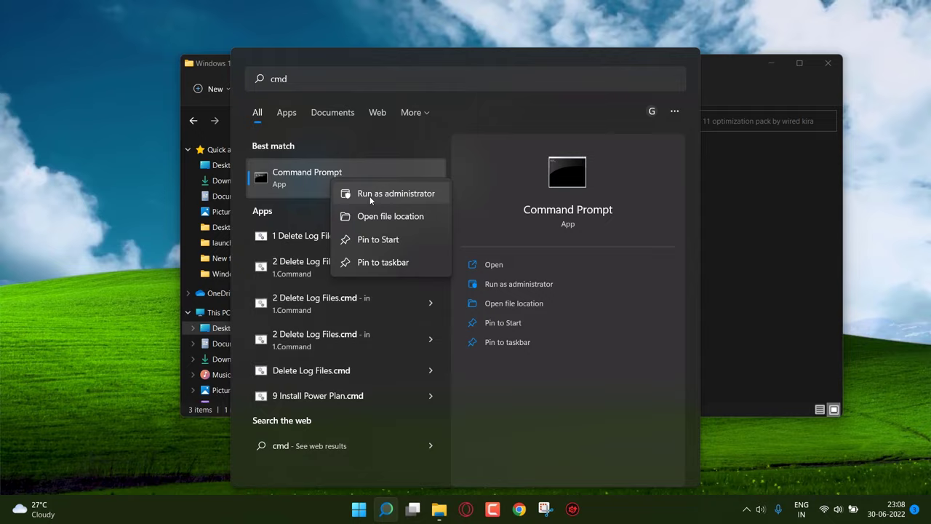
pyautogui.click(396, 192)
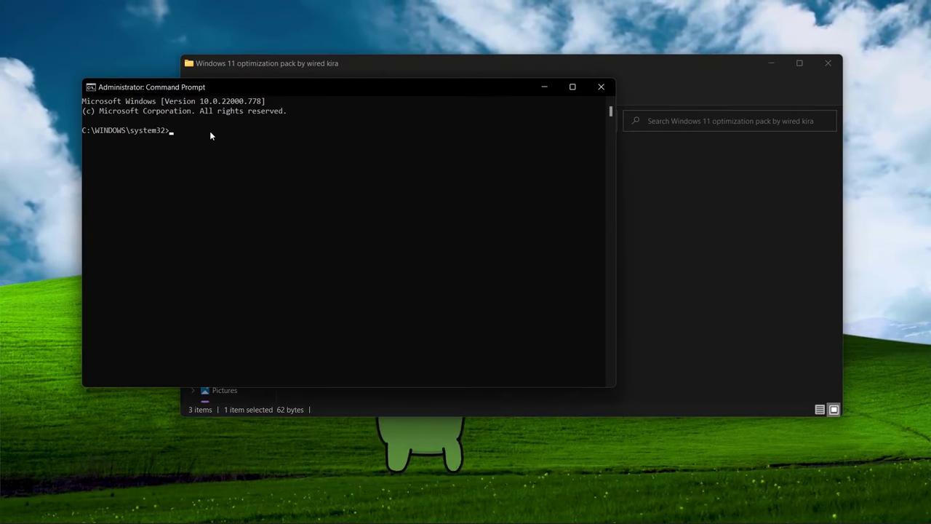
pyautogui.write('powercfg -duplicatescheme e9a42b02-d5df-448d-aa00-03f14749eb61')
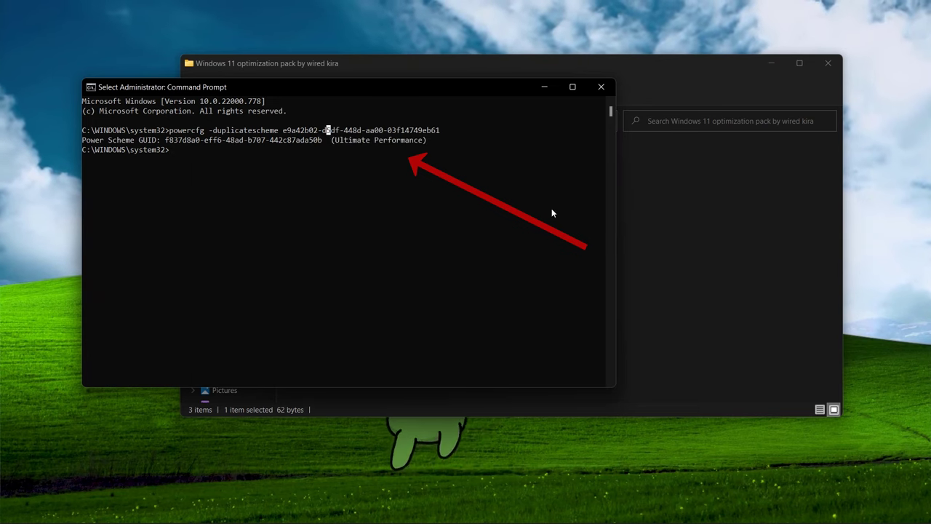
pyautogui.click(601, 87)
pyautogui.write('edit')
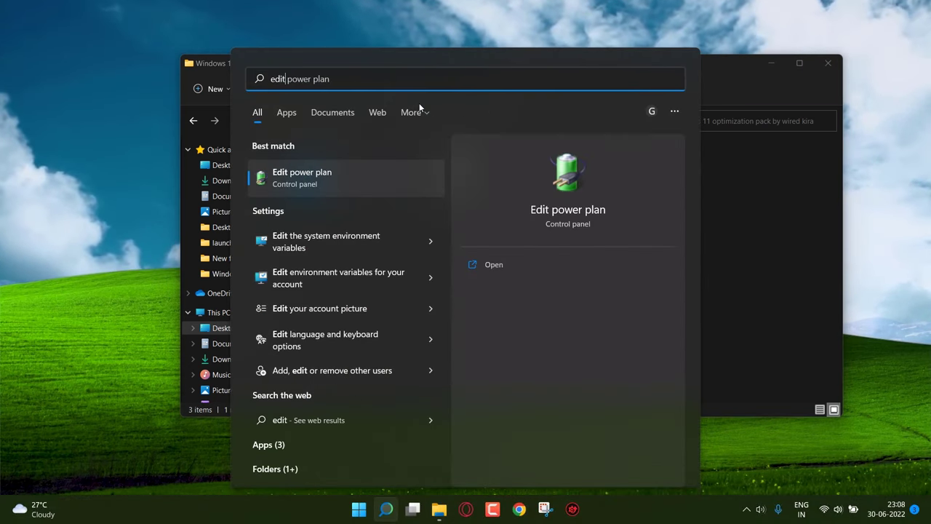
# - Select Ultimate Performance from the additional plans in Power Options and reach its advanced settings
pyautogui.click(301, 177)
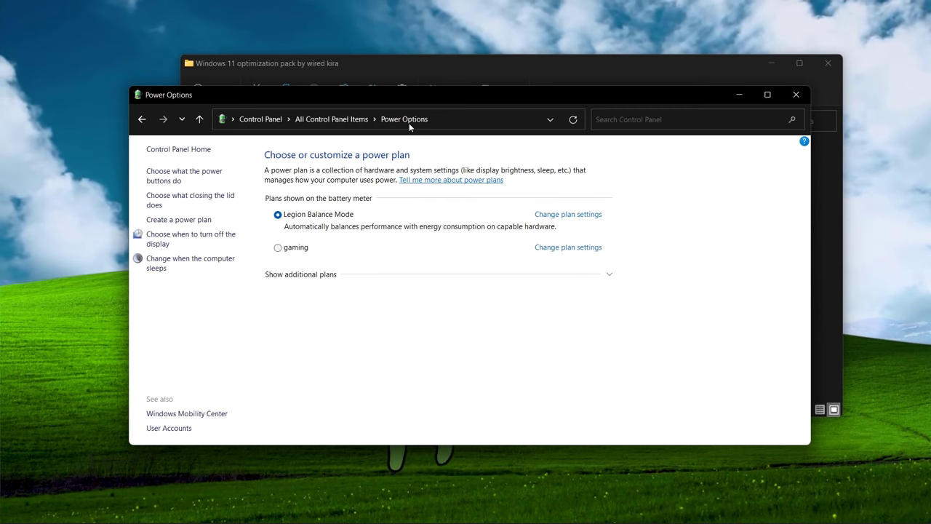
pyautogui.click(301, 274)
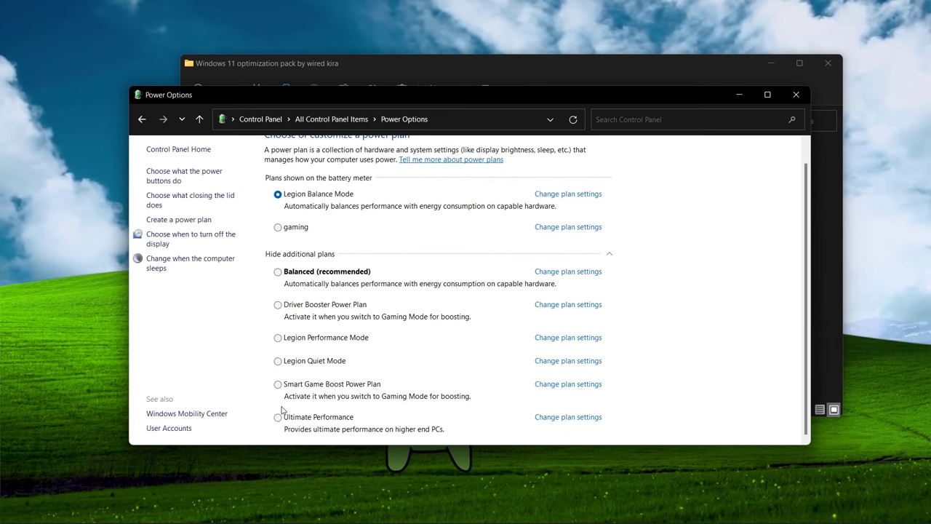
pyautogui.click(278, 417)
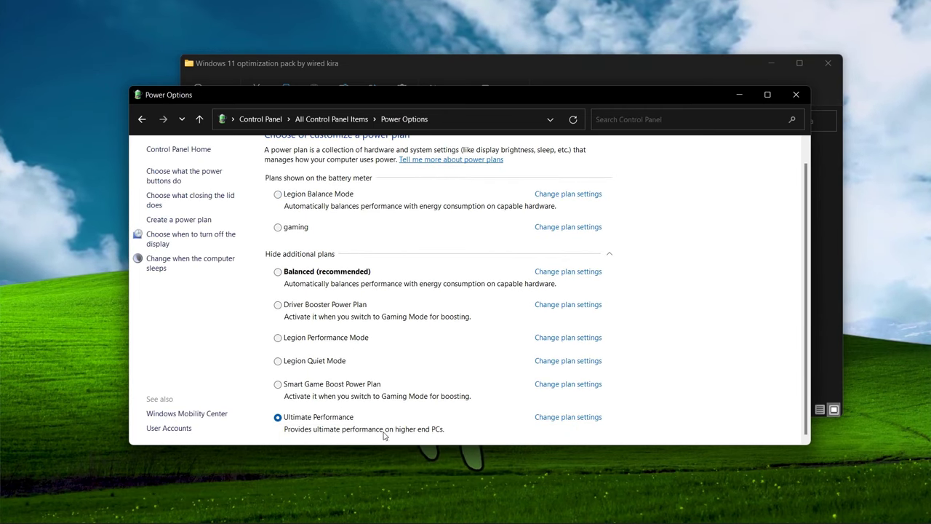
pyautogui.click(568, 416)
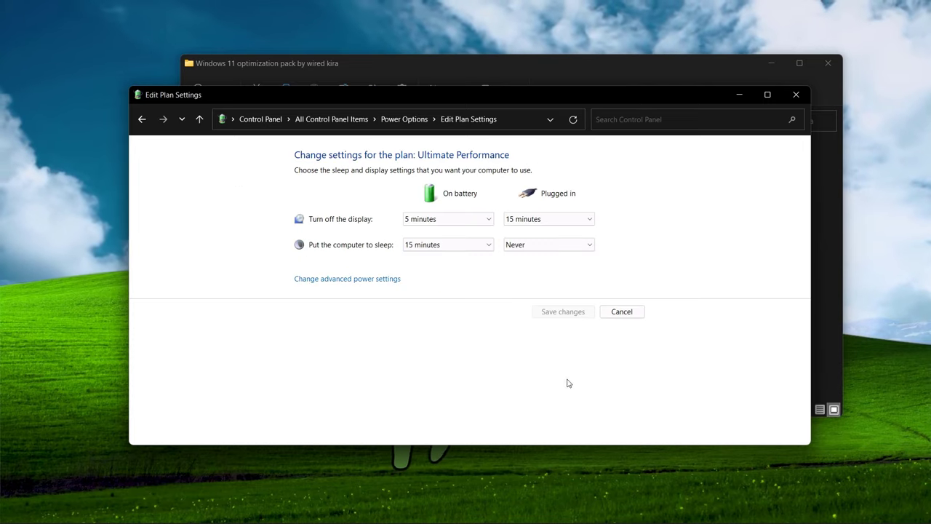
pyautogui.click(348, 279)
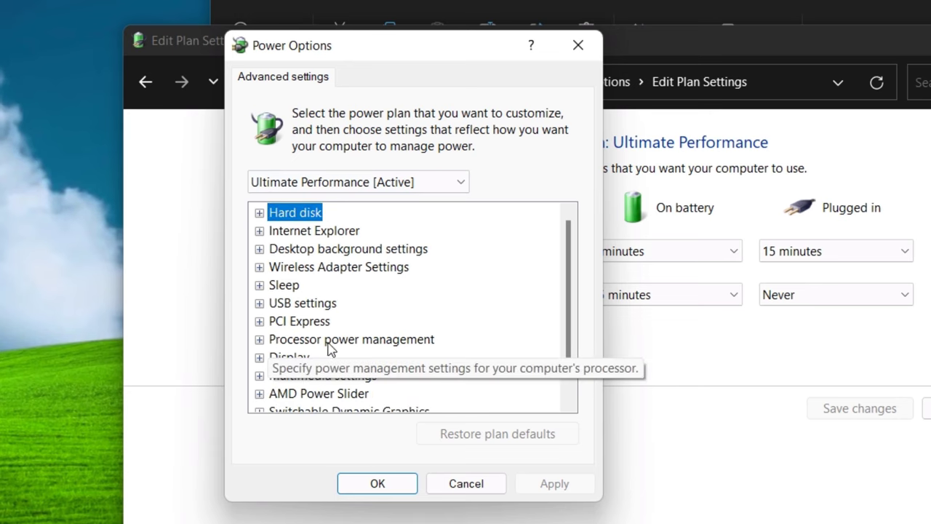
# - Expand Processor power management and enter 9 for the plugged-in minimum processor state
pyautogui.click(259, 339)
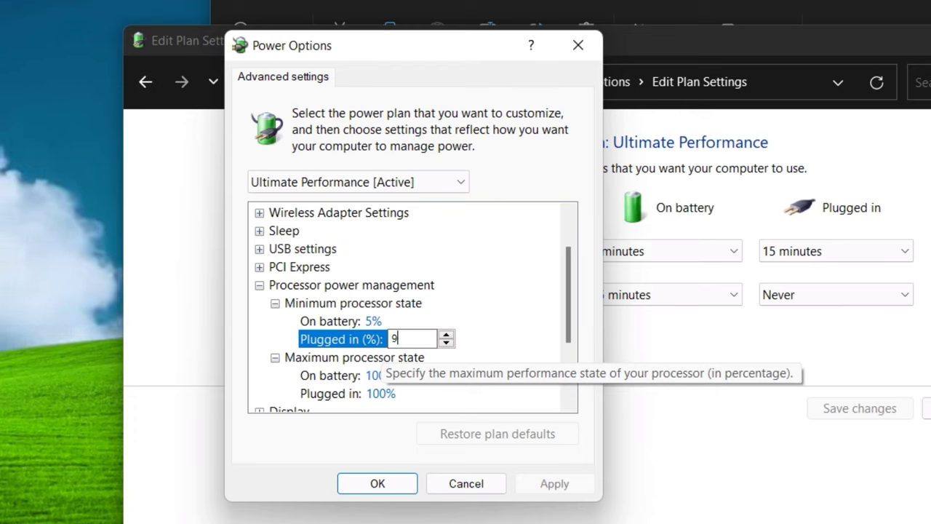
pyautogui.write('9')
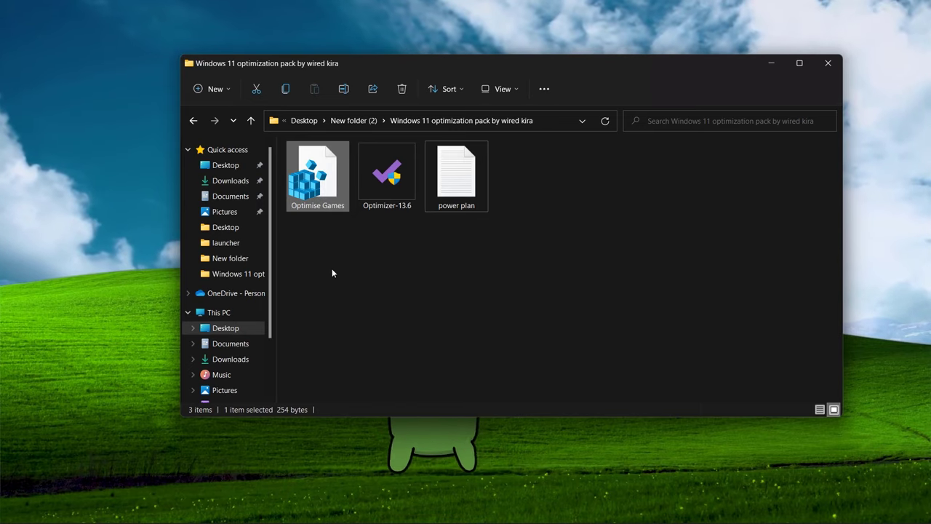
# - Launch regedit, export the HKEY_LOCAL_MACHINE branch as 'back', and start a File > Import
pyautogui.write('regedit')
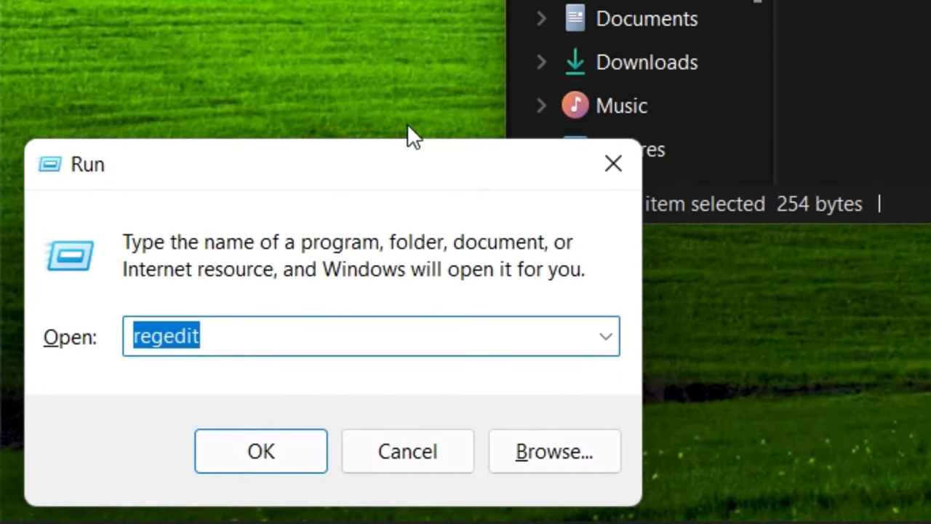
pyautogui.moveTo(113, 342)
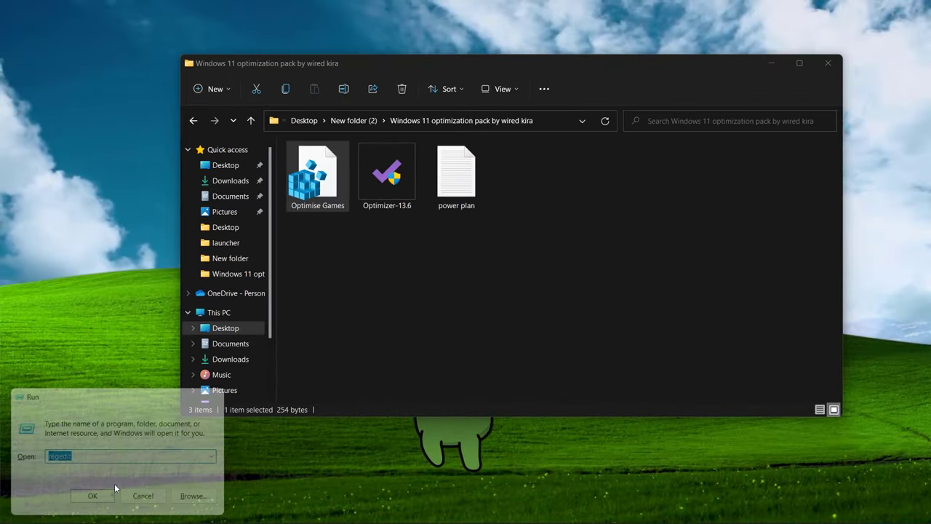
pyautogui.click(93, 495)
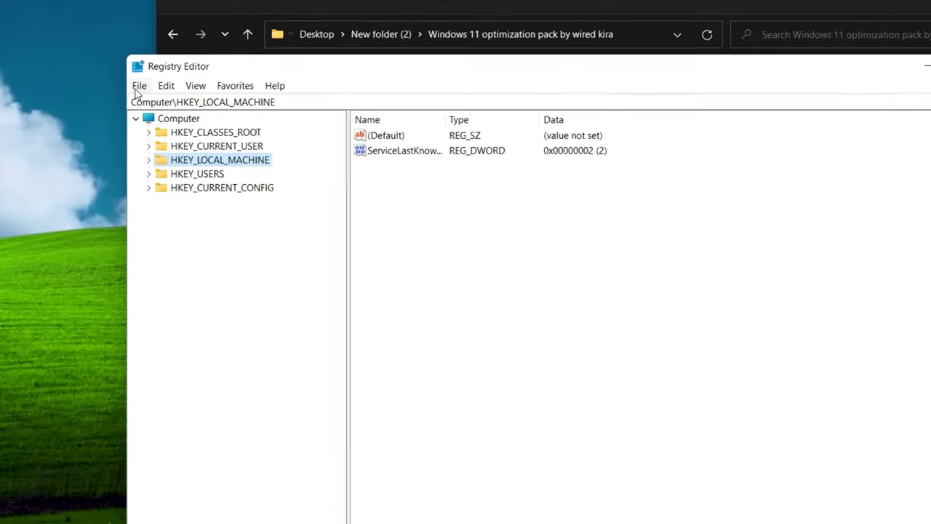
pyautogui.click(139, 86)
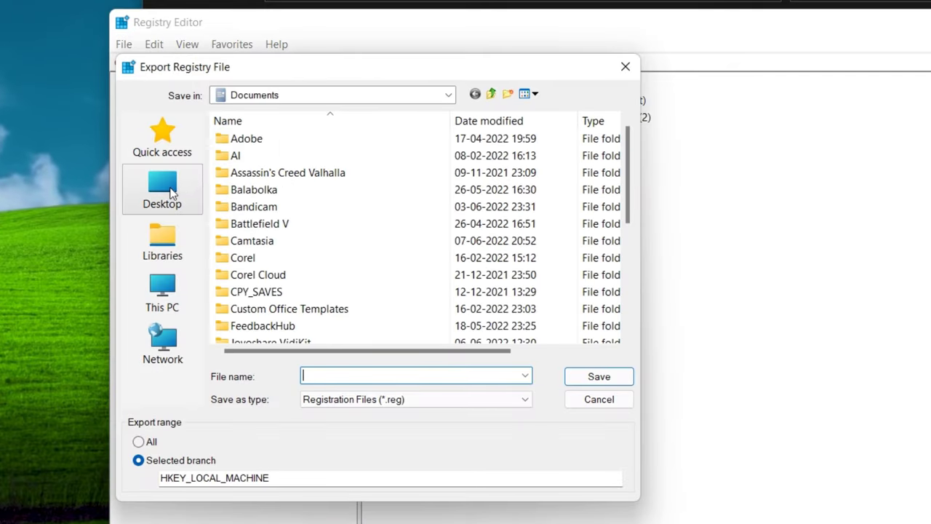
pyautogui.write('back')
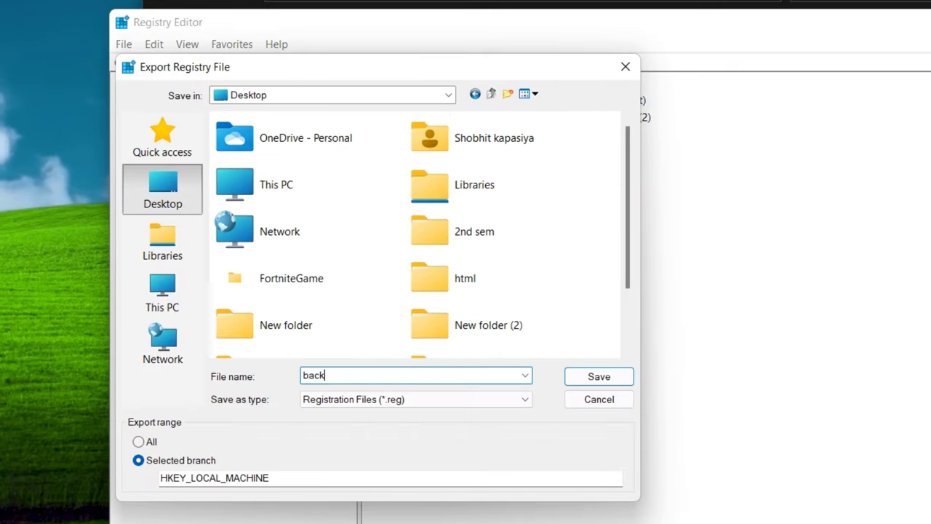
pyautogui.click(599, 376)
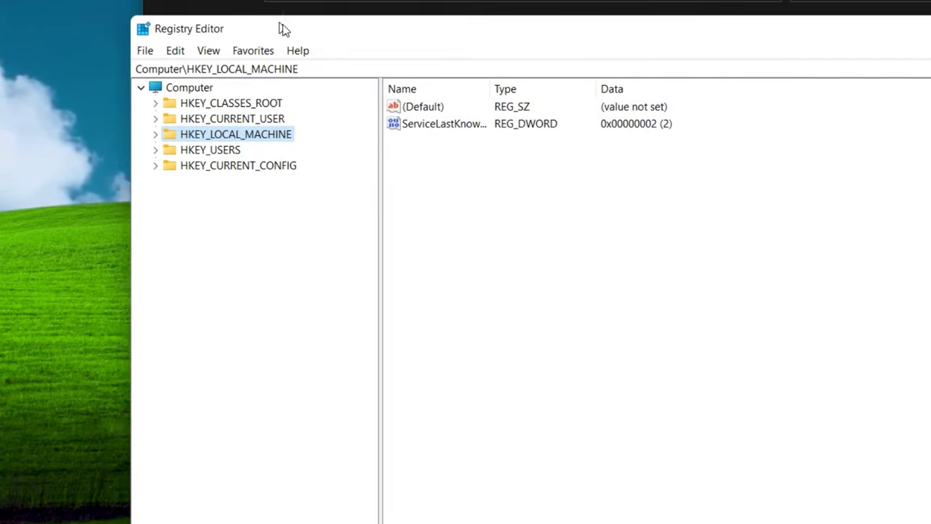
pyautogui.click(145, 51)
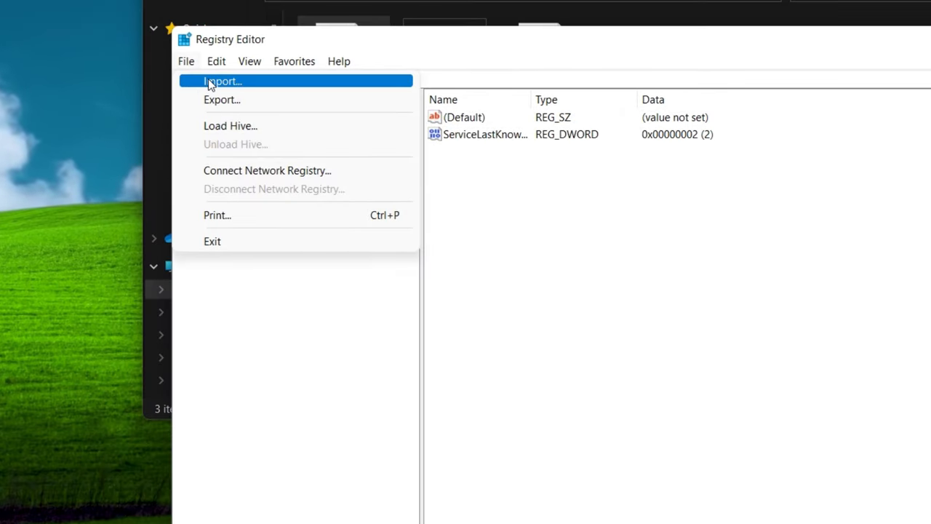
pyautogui.click(222, 81)
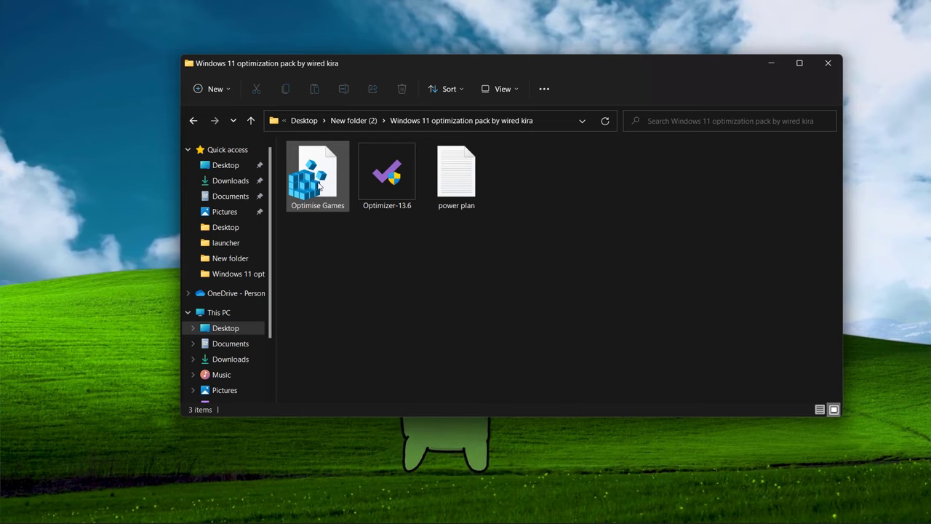
# - Double-click the Optimise Games file to merge its registry tweak
pyautogui.doubleClick(318, 174)
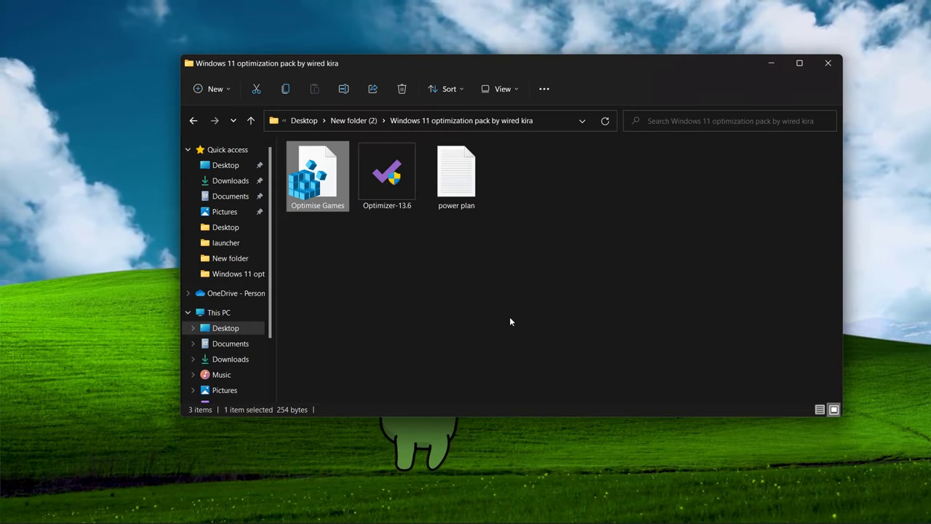
pyautogui.doubleClick(317, 175)
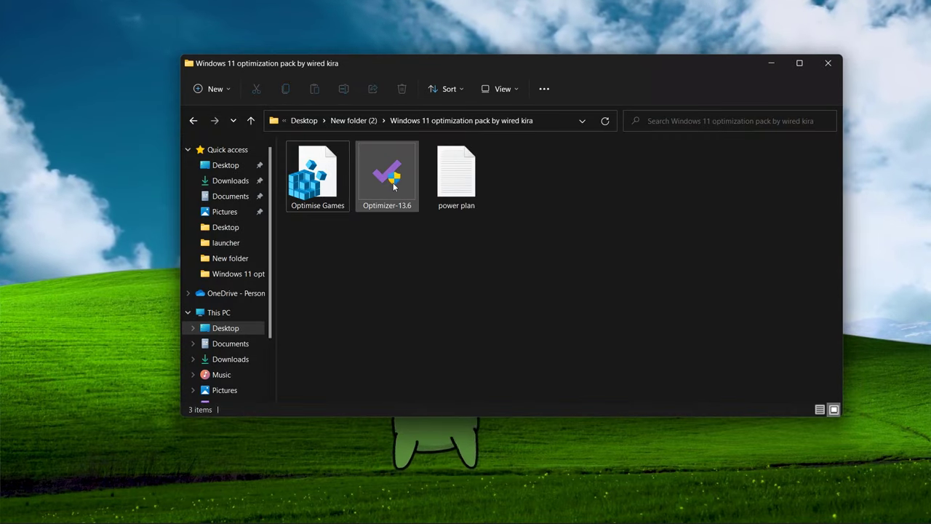
# - Launch Optimizer-13.6; enable performance tweaks, disable network throttling, telemetry, Office telemetry, fax, Sticky Keys, Superfetch
pyautogui.doubleClick(387, 172)
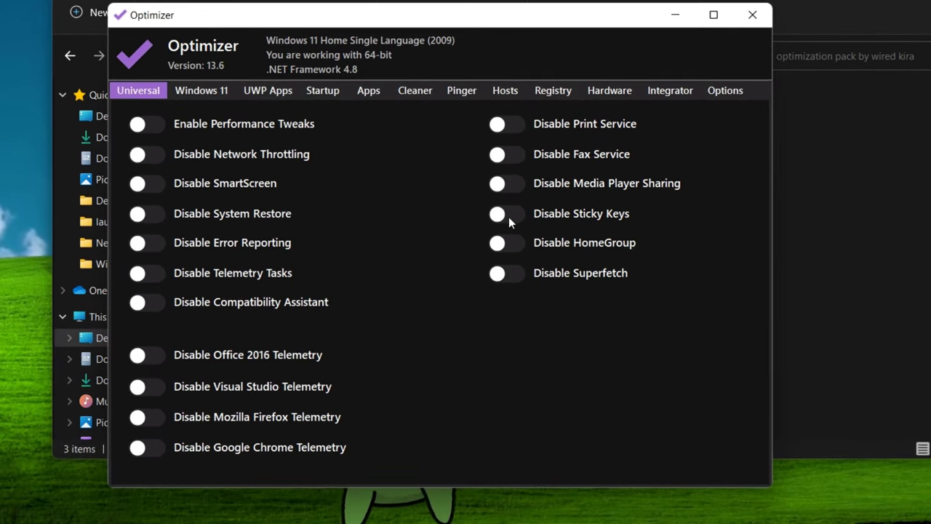
pyautogui.click(146, 123)
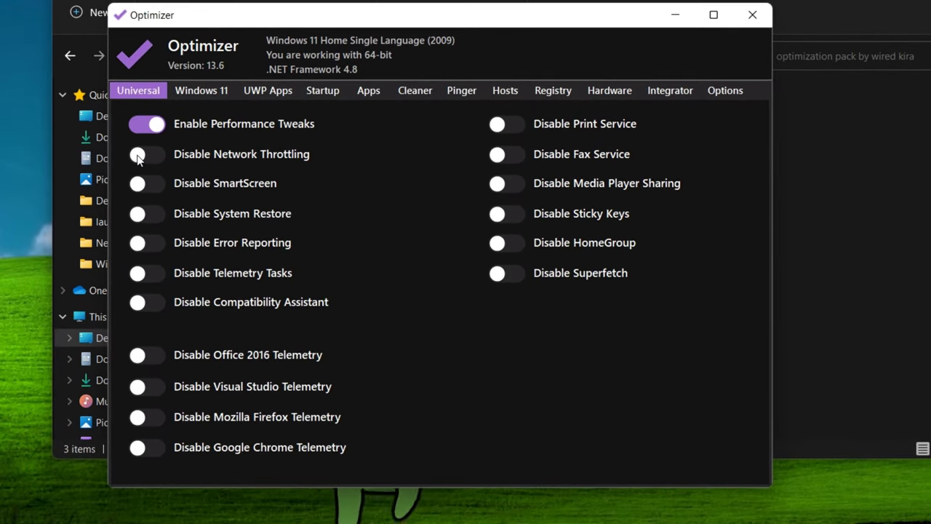
pyautogui.click(147, 154)
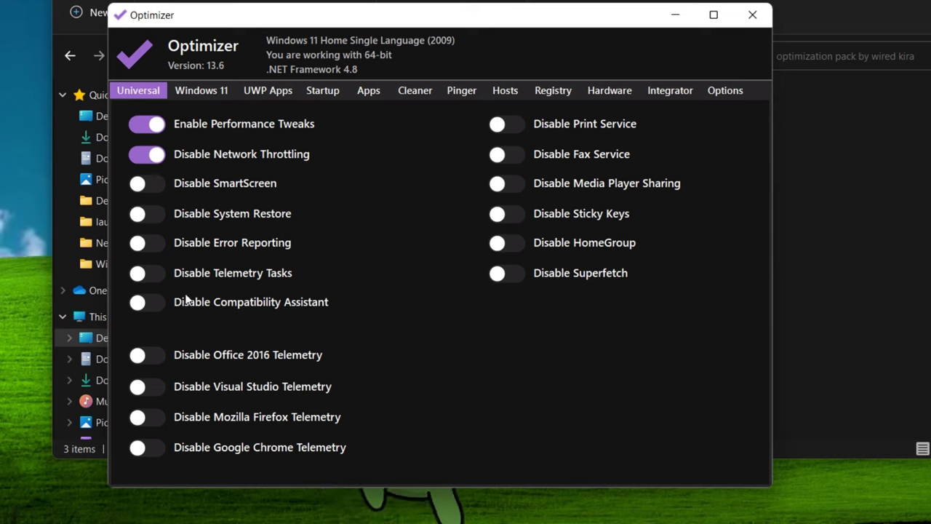
pyautogui.click(147, 273)
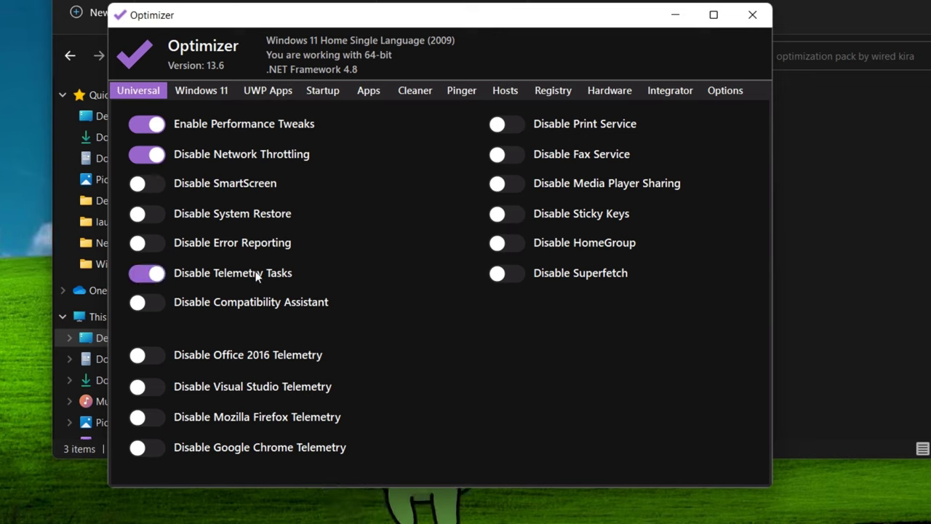
pyautogui.moveTo(141, 360)
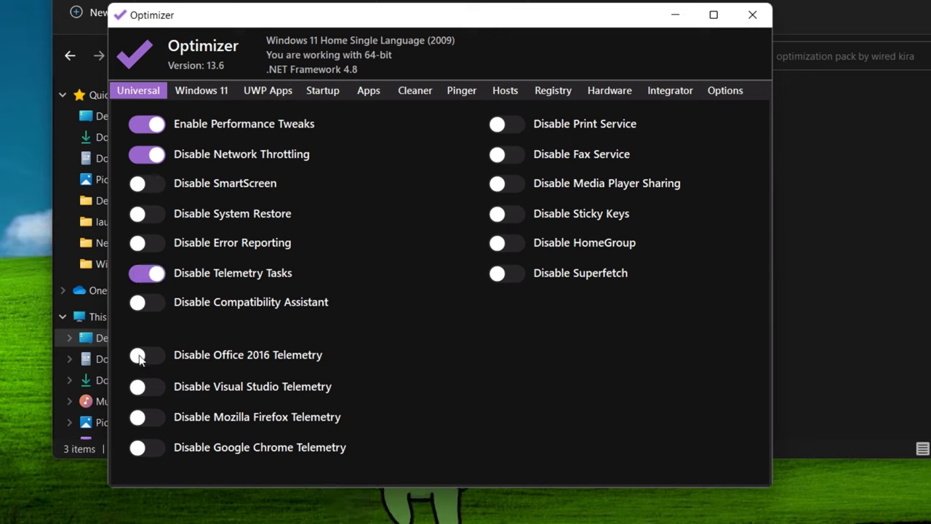
pyautogui.click(146, 355)
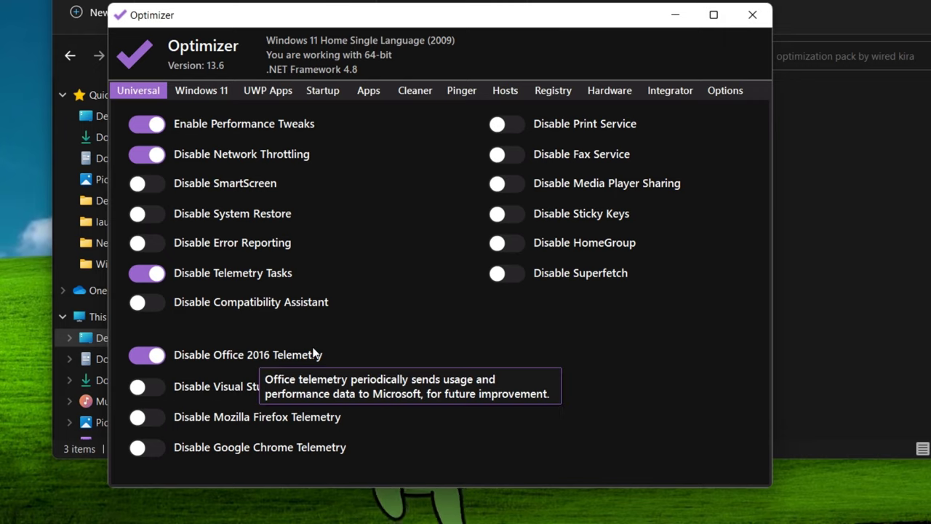
pyautogui.moveTo(593, 131)
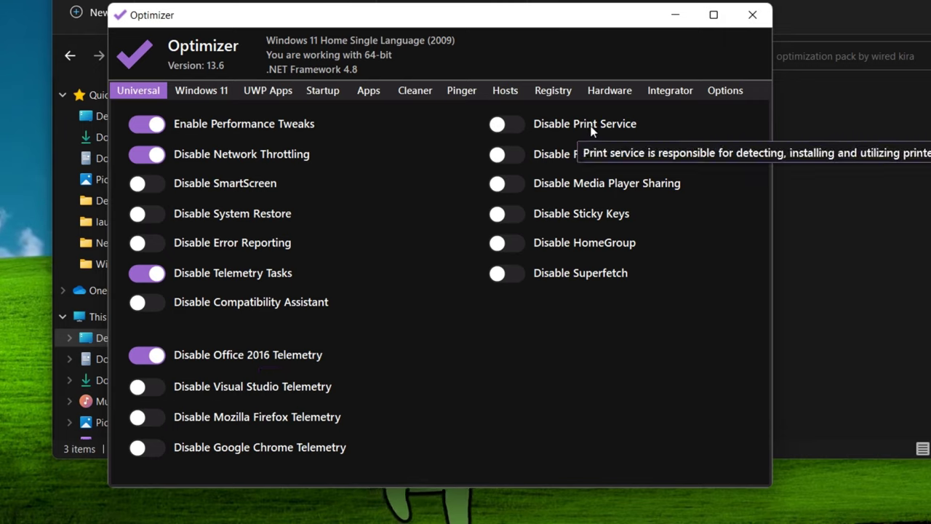
pyautogui.click(507, 154)
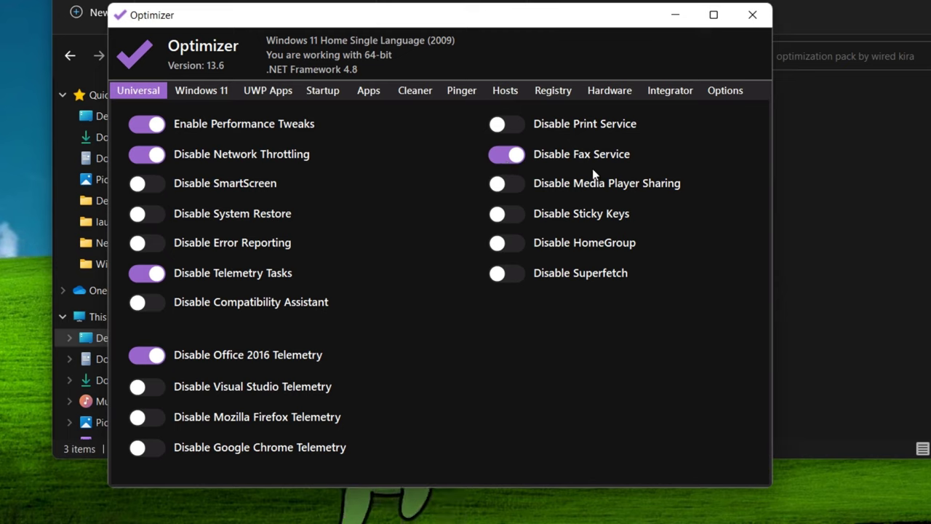
pyautogui.click(506, 213)
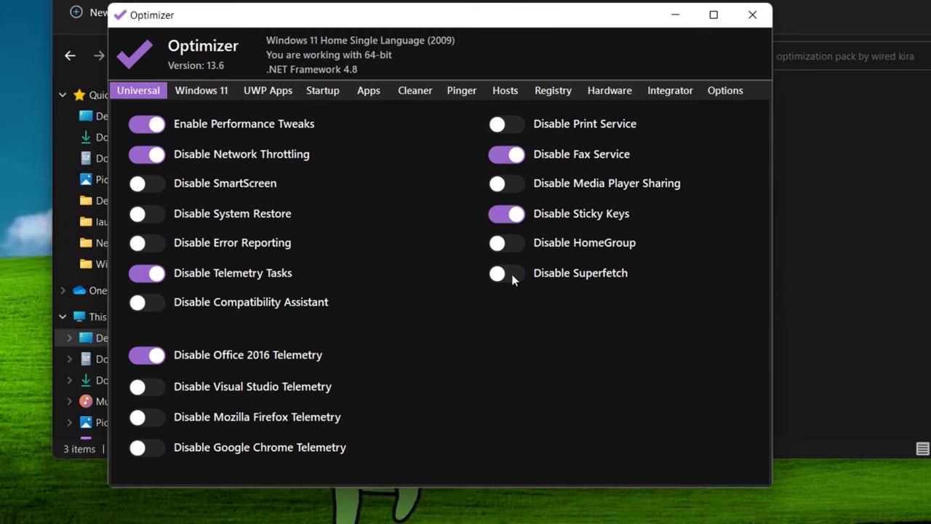
pyautogui.click(506, 273)
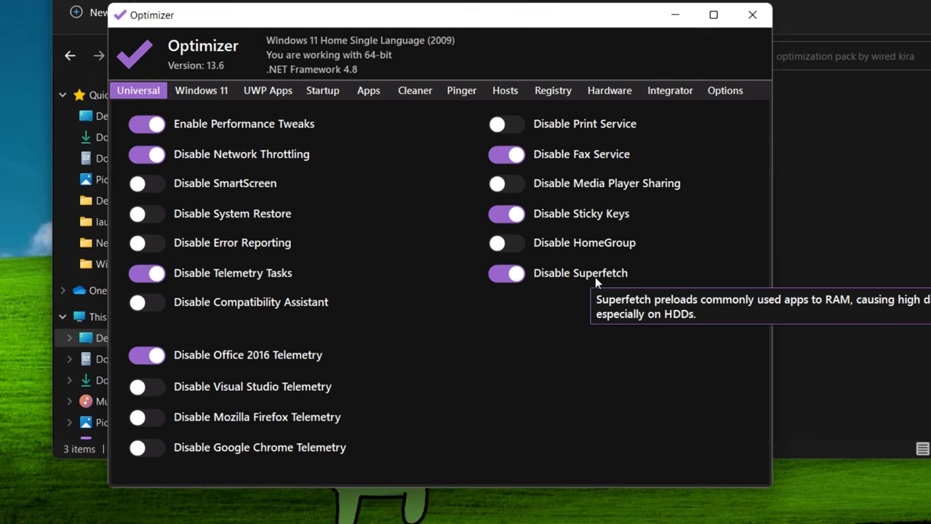
pyautogui.moveTo(263, 105)
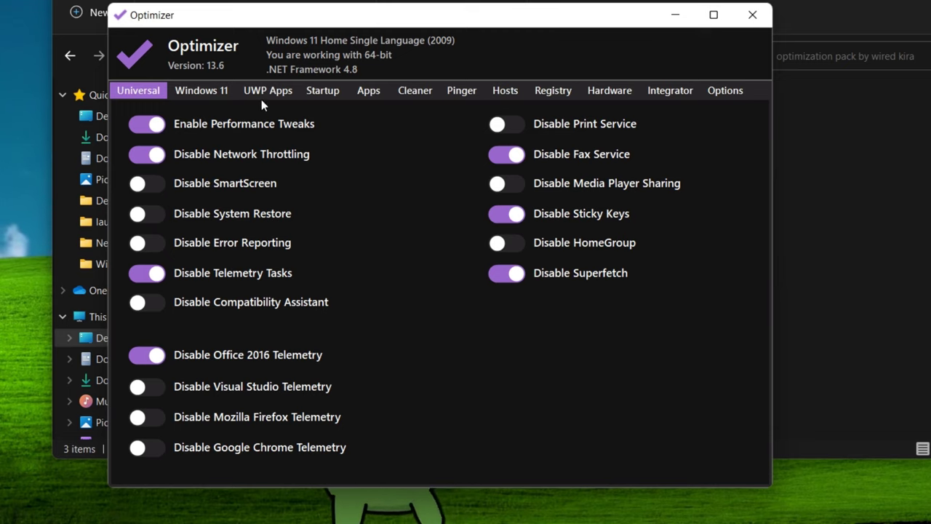
# - On the Windows 11 tab, disable Start Menu ads, My People and the TPM check; enable Gaming Mode
pyautogui.click(202, 90)
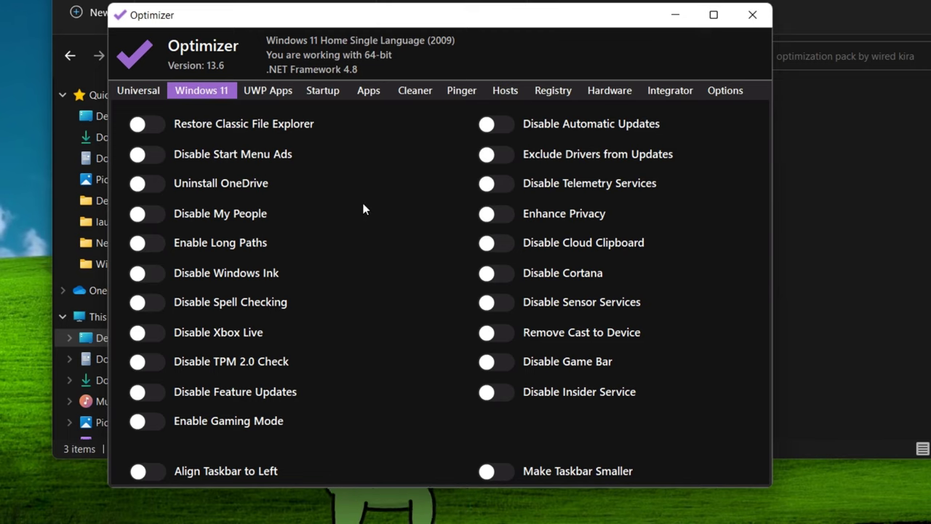
pyautogui.click(145, 153)
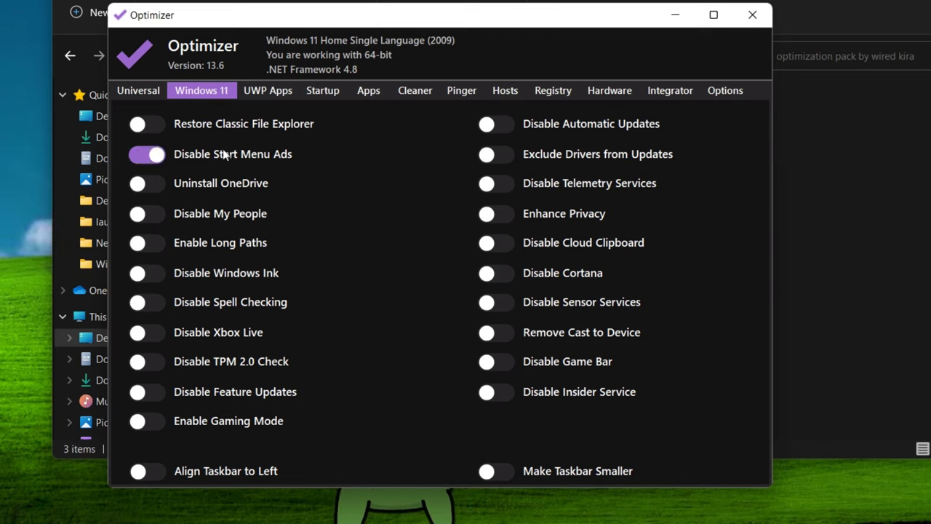
pyautogui.click(147, 214)
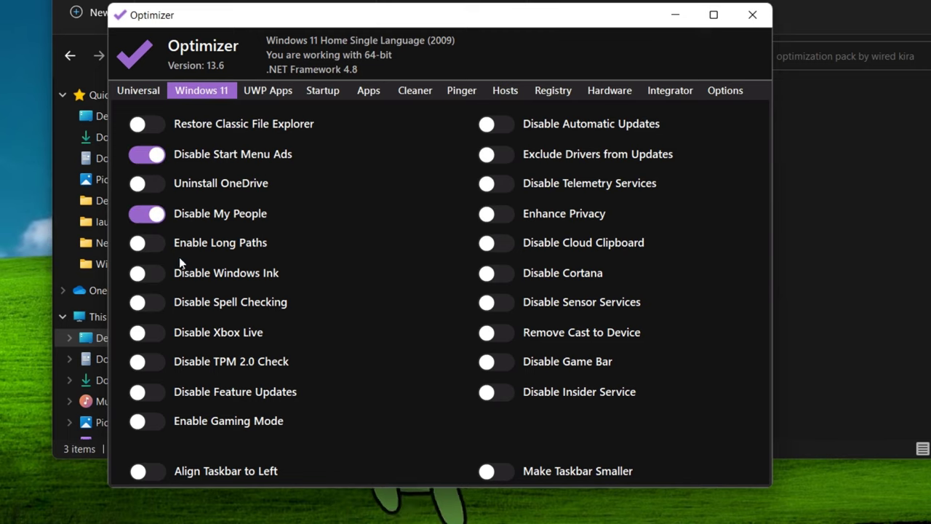
pyautogui.moveTo(141, 374)
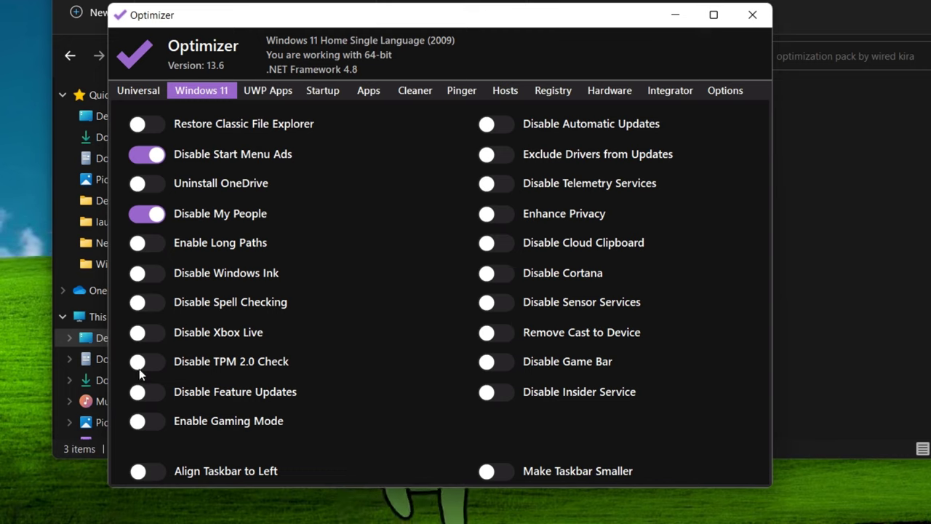
pyautogui.click(147, 361)
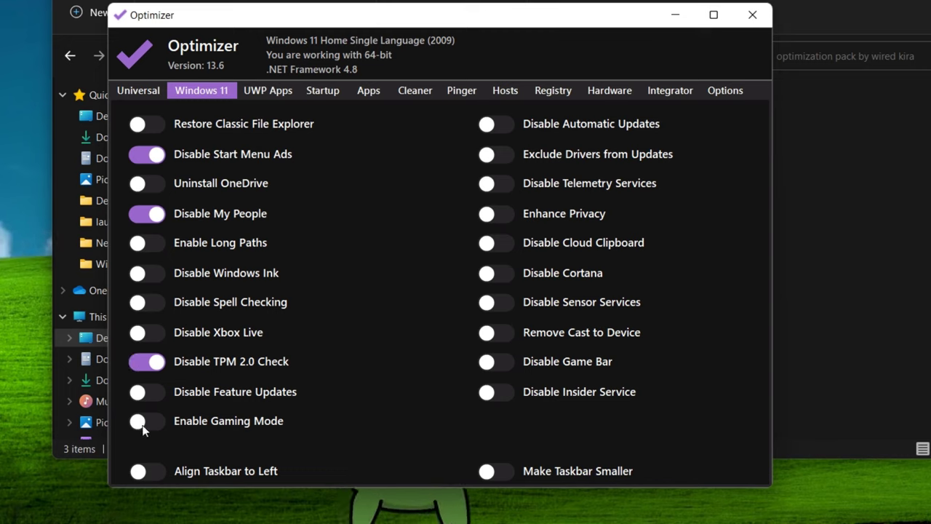
pyautogui.click(147, 420)
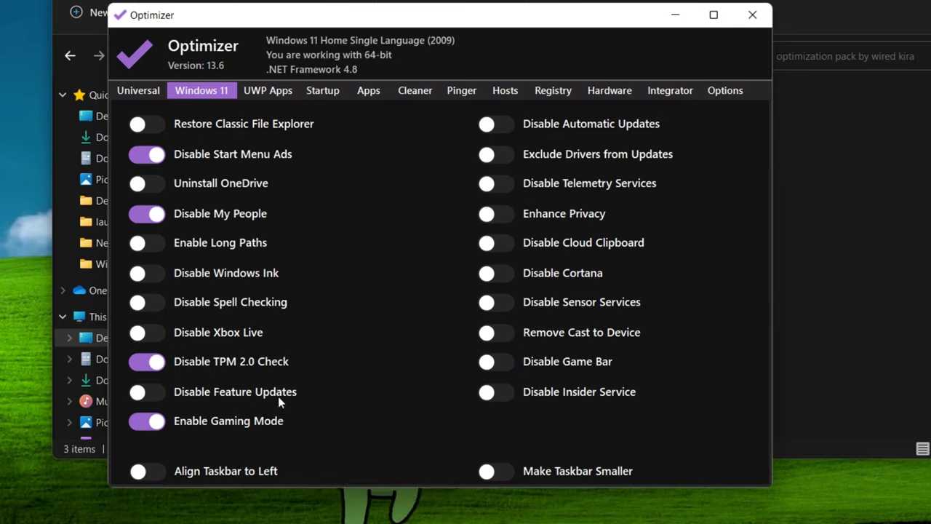
pyautogui.moveTo(586, 201)
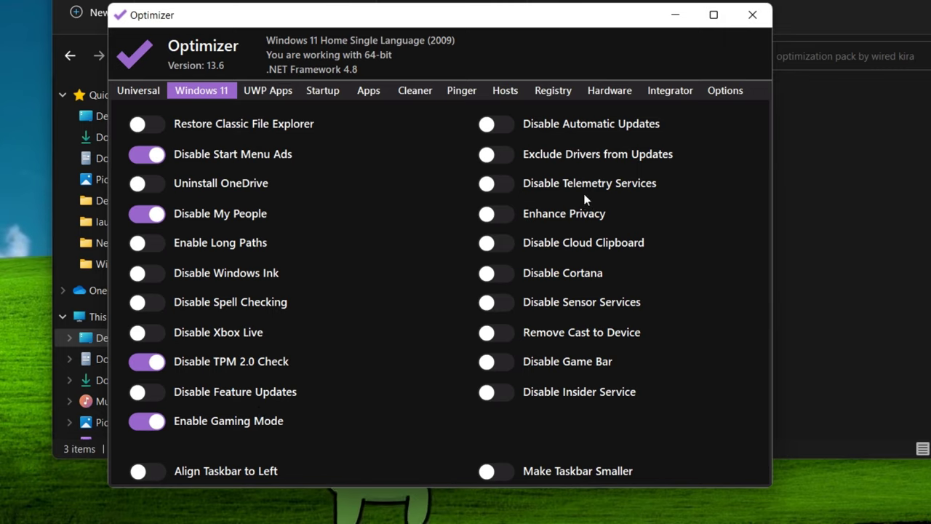
# - Enable Enhance Privacy, disable Game Bar and left taskbar alignment, and tick error reports in Cleaner
pyautogui.click(495, 213)
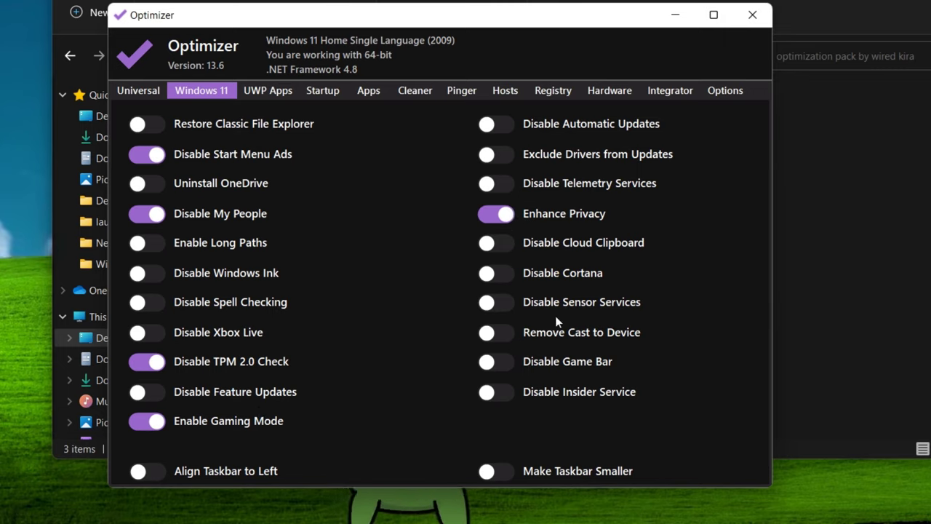
pyautogui.click(495, 361)
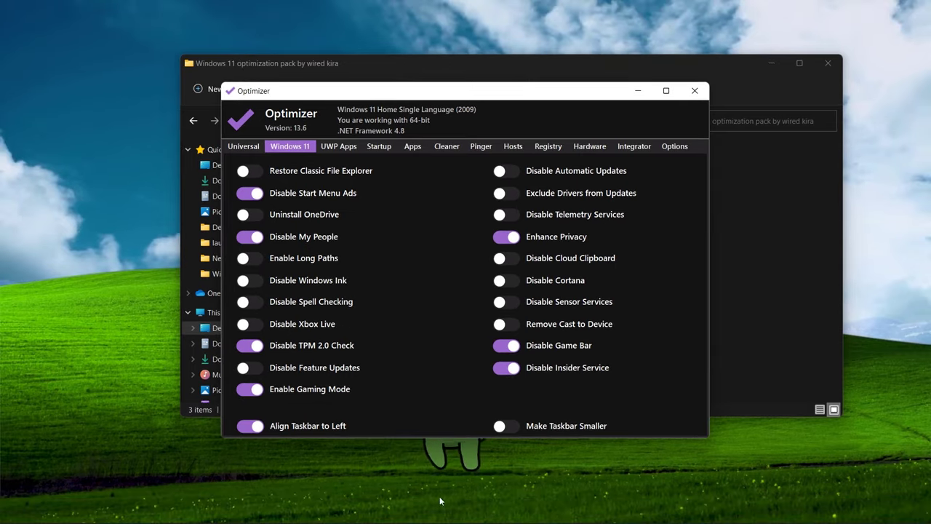
pyautogui.click(249, 425)
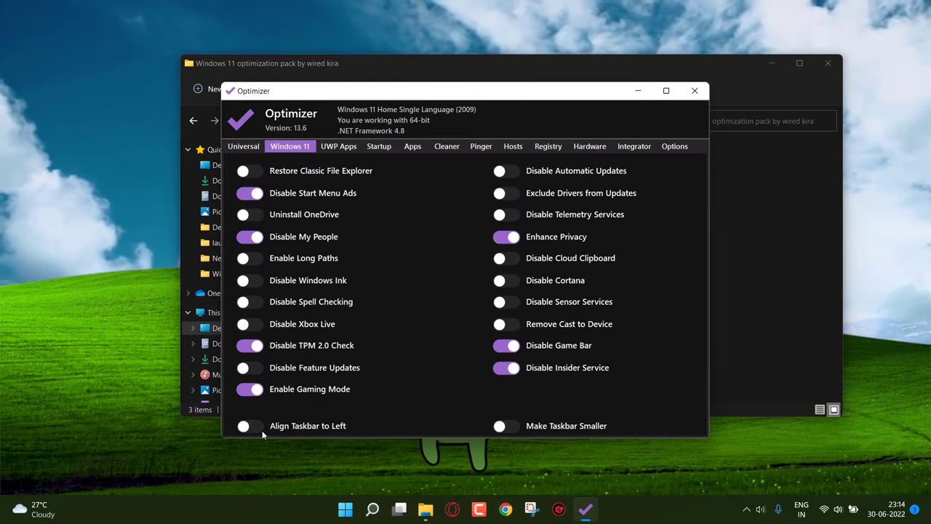
pyautogui.click(447, 146)
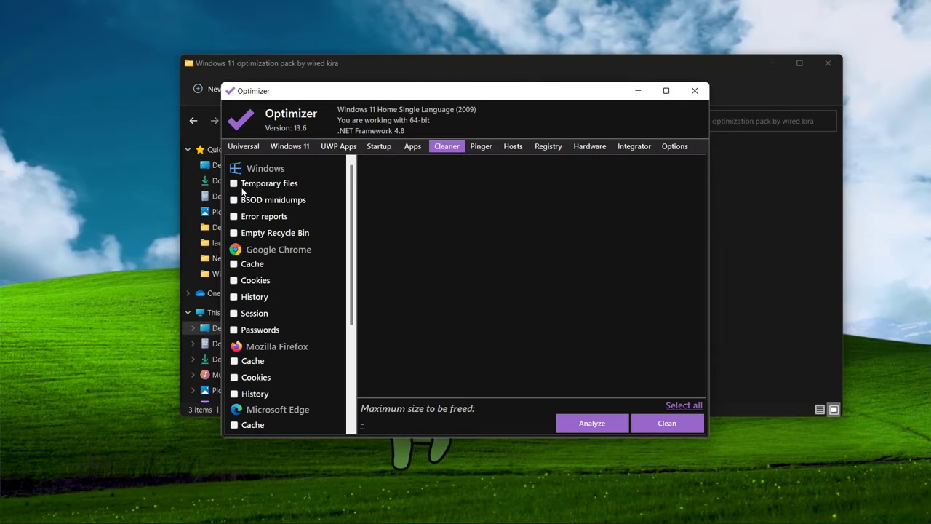
pyautogui.click(234, 216)
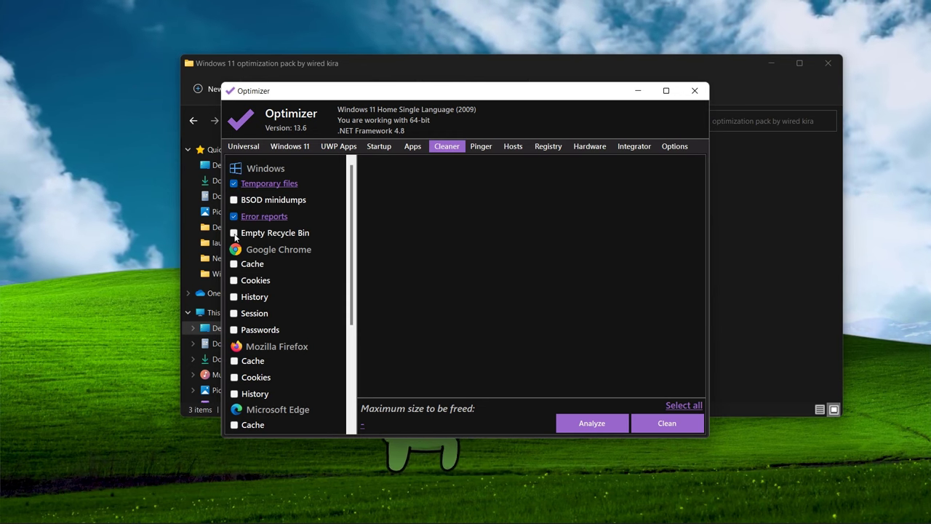